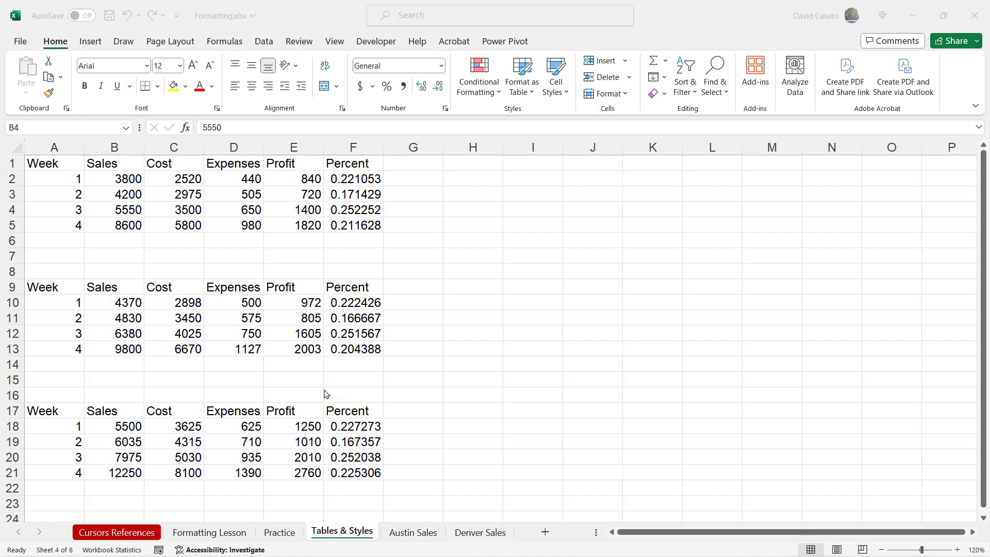
pyautogui.moveTo(291, 179)
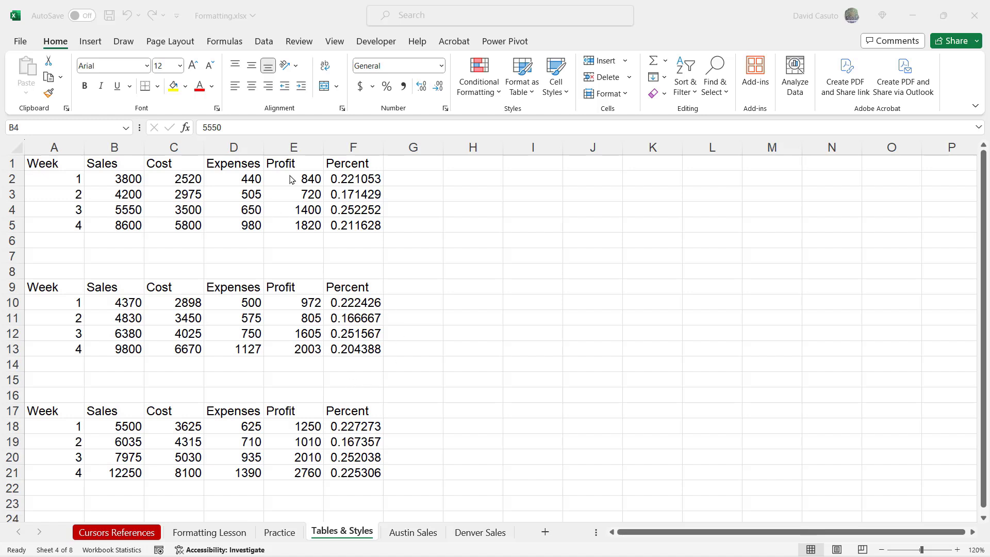
pyautogui.moveTo(308, 317)
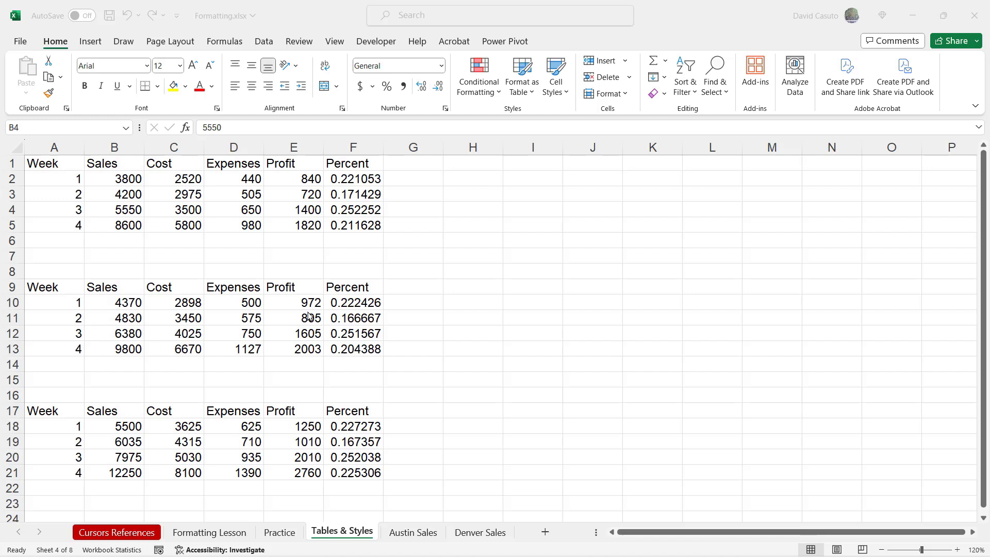
pyautogui.moveTo(286, 370)
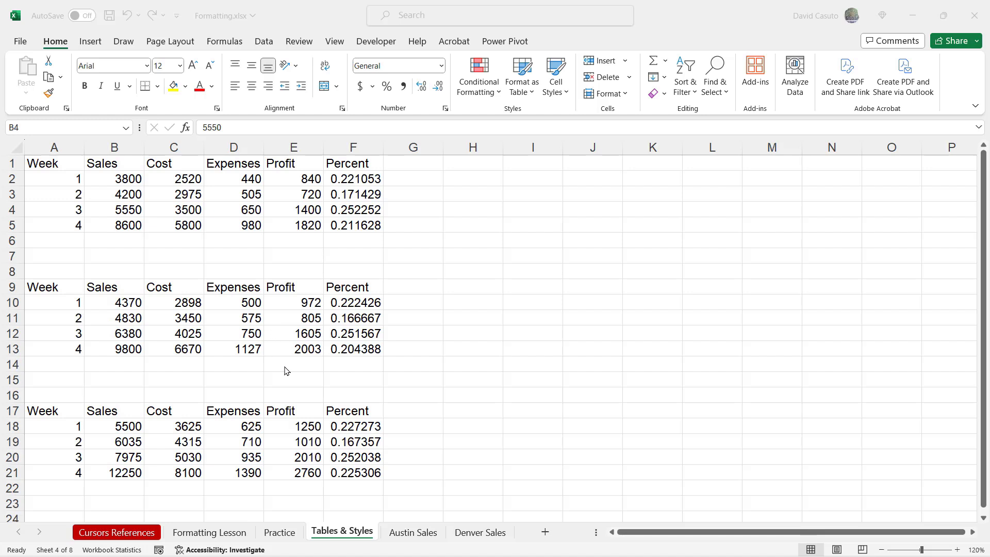
pyautogui.moveTo(304, 421)
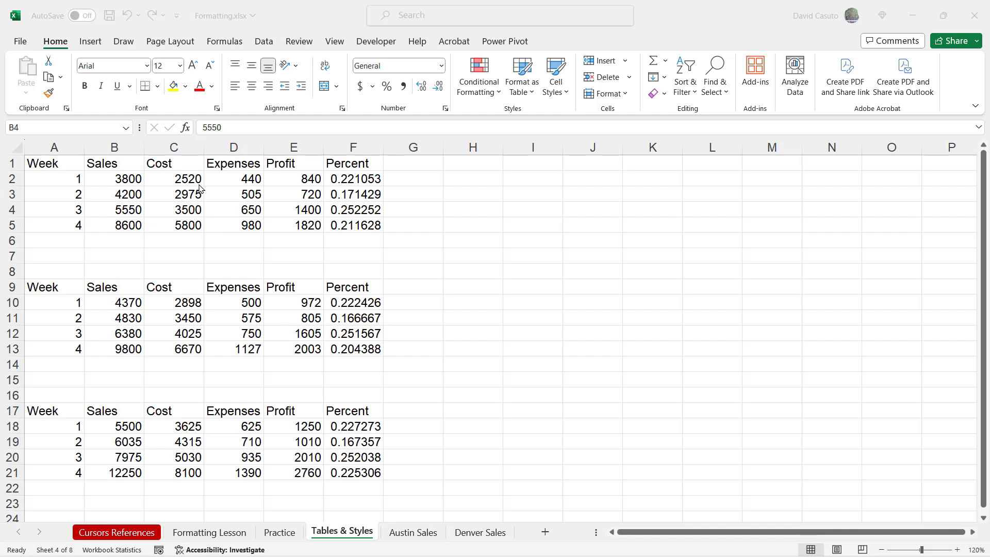
pyautogui.moveTo(296, 201)
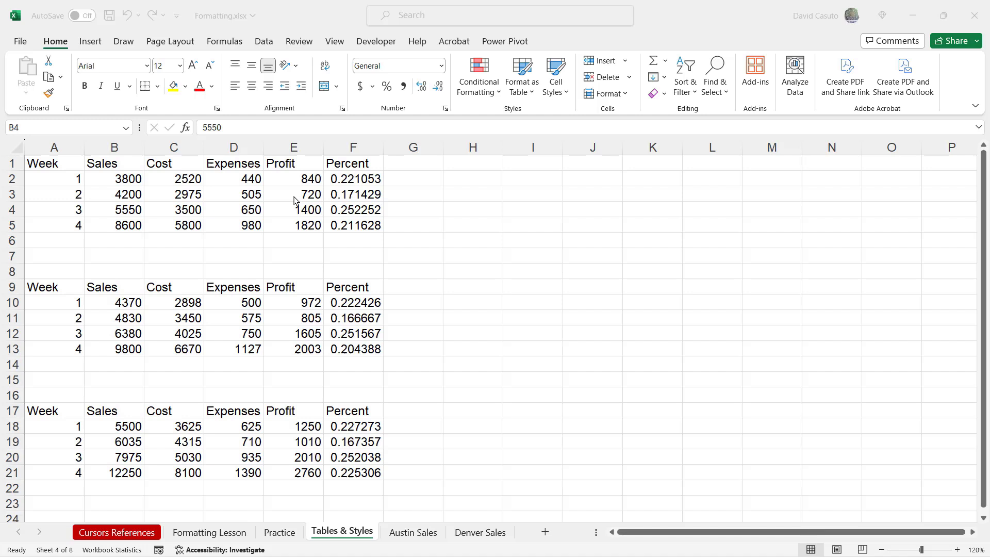
pyautogui.moveTo(207, 318)
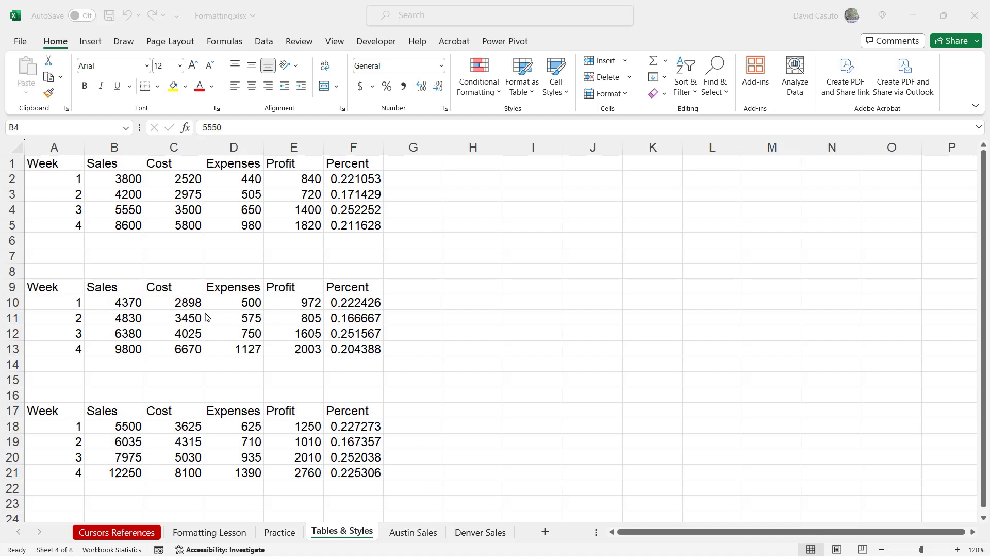
pyautogui.moveTo(522, 108)
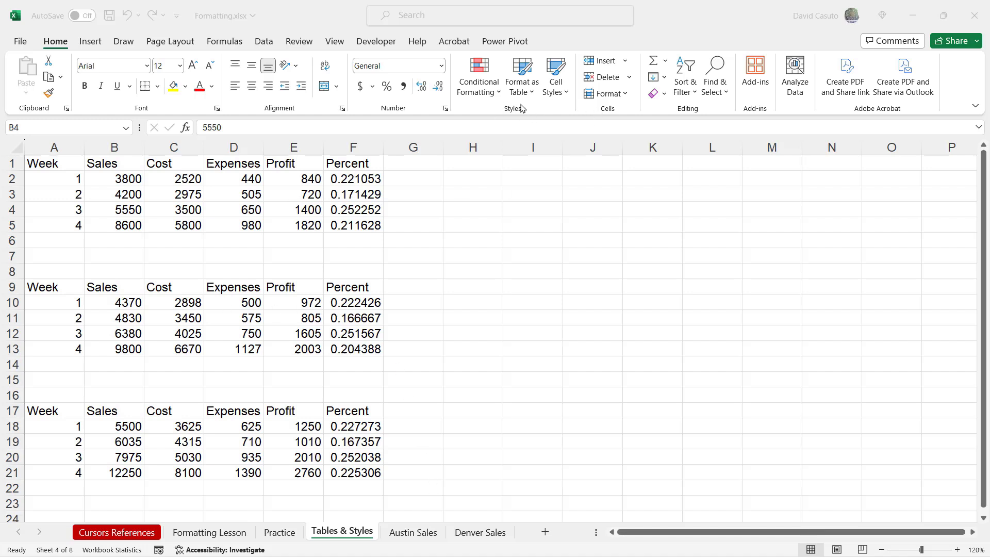
pyautogui.moveTo(520, 122)
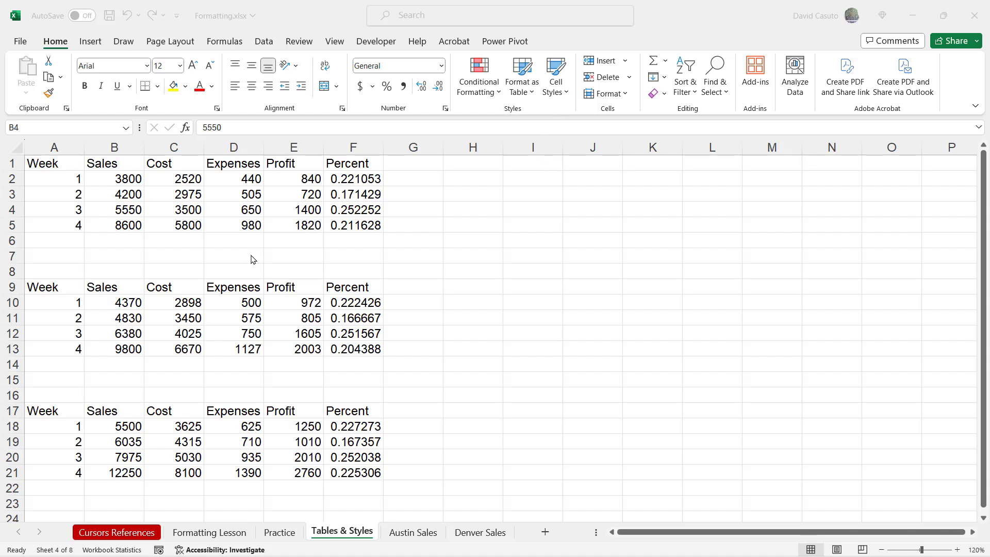
pyautogui.moveTo(210, 229)
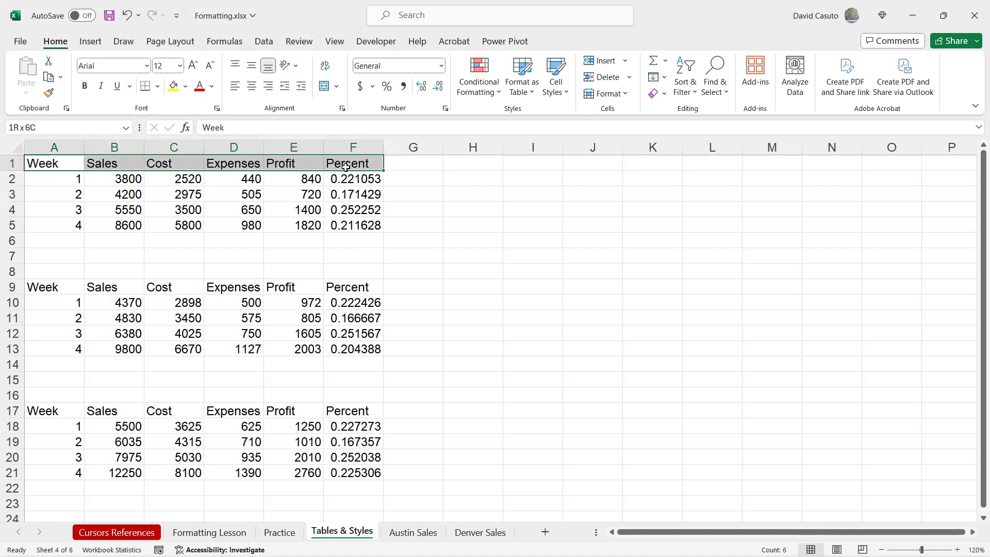
# - Select the first table's header row and preview heading and accent cell styles on it
pyautogui.click(54, 163)
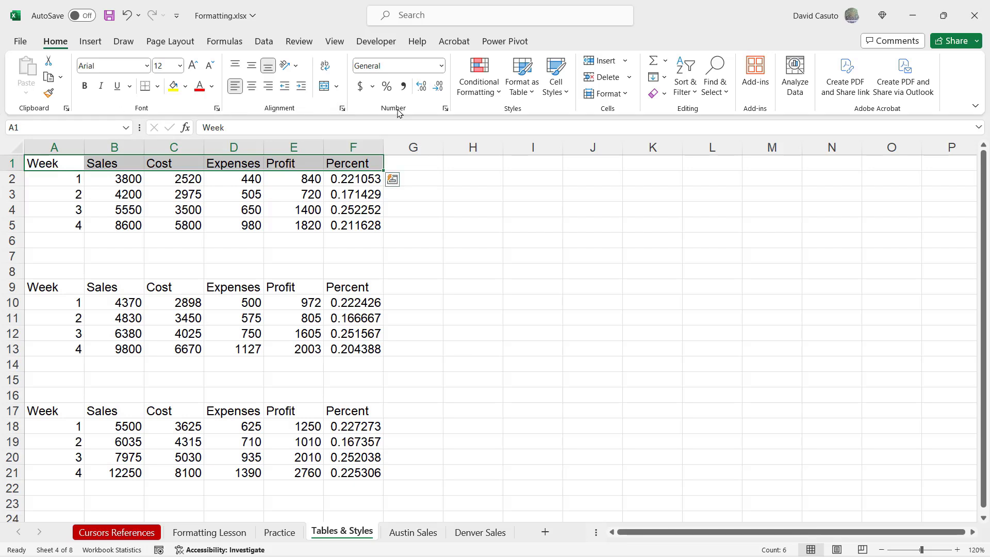
pyautogui.moveTo(512, 112)
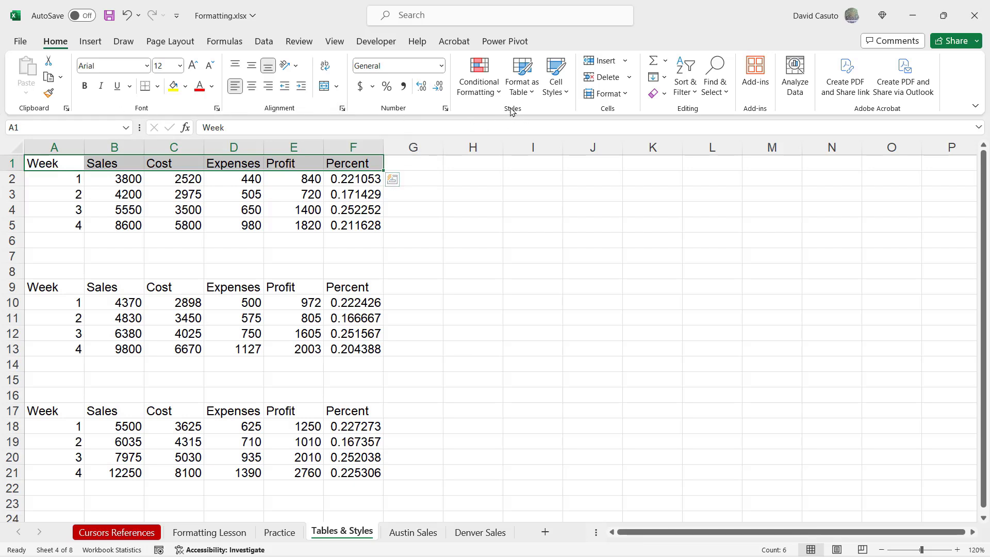
pyautogui.click(555, 74)
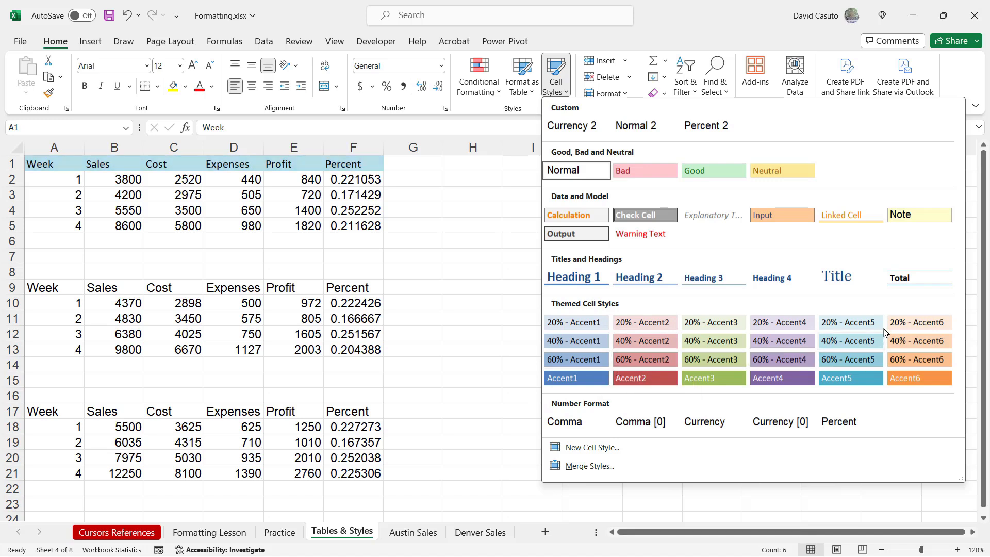
pyautogui.moveTo(644, 342)
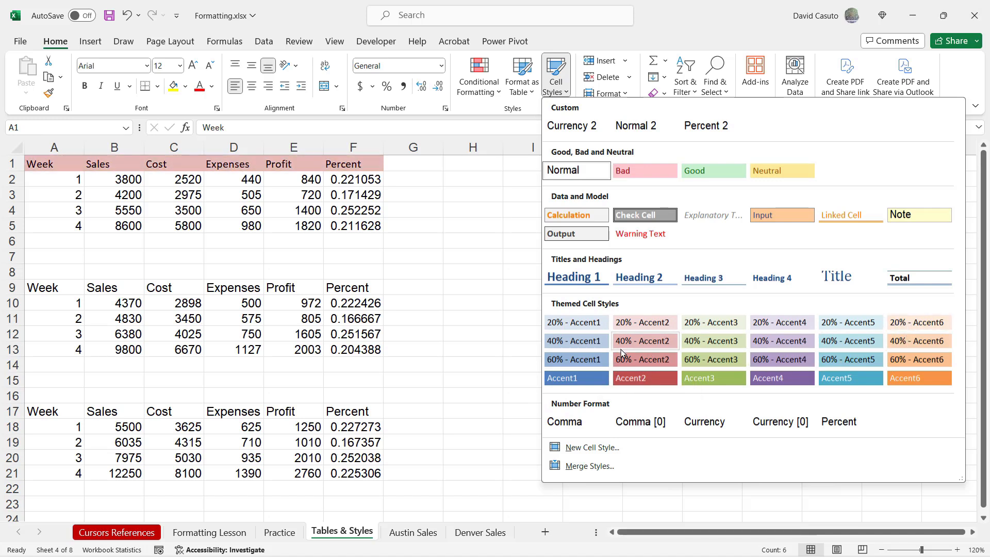
pyautogui.moveTo(645, 341)
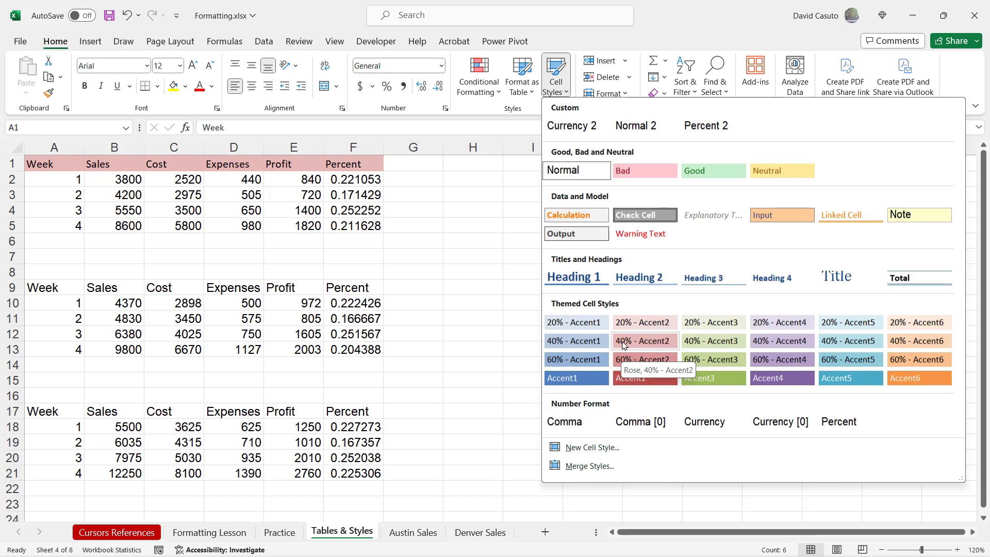
pyautogui.click(574, 277)
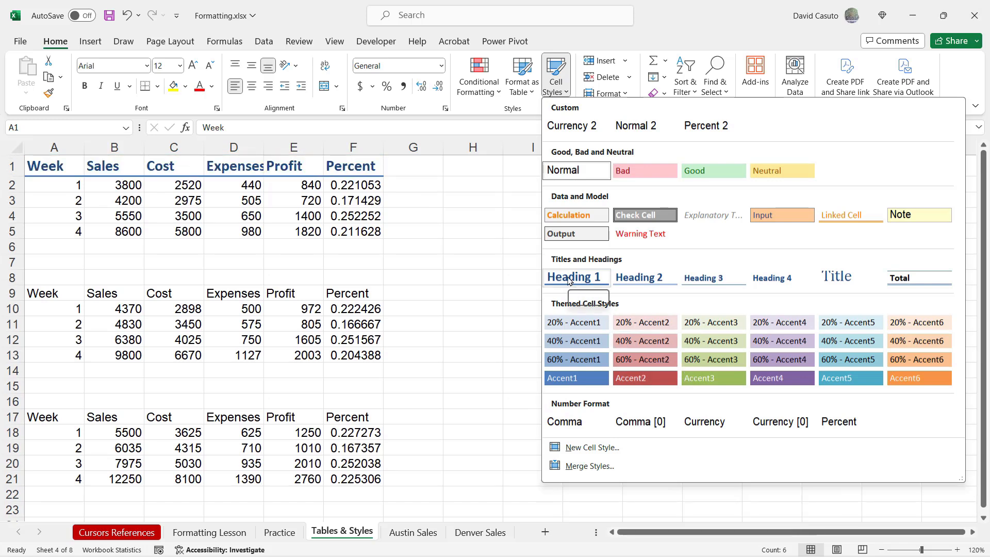
pyautogui.moveTo(576, 277)
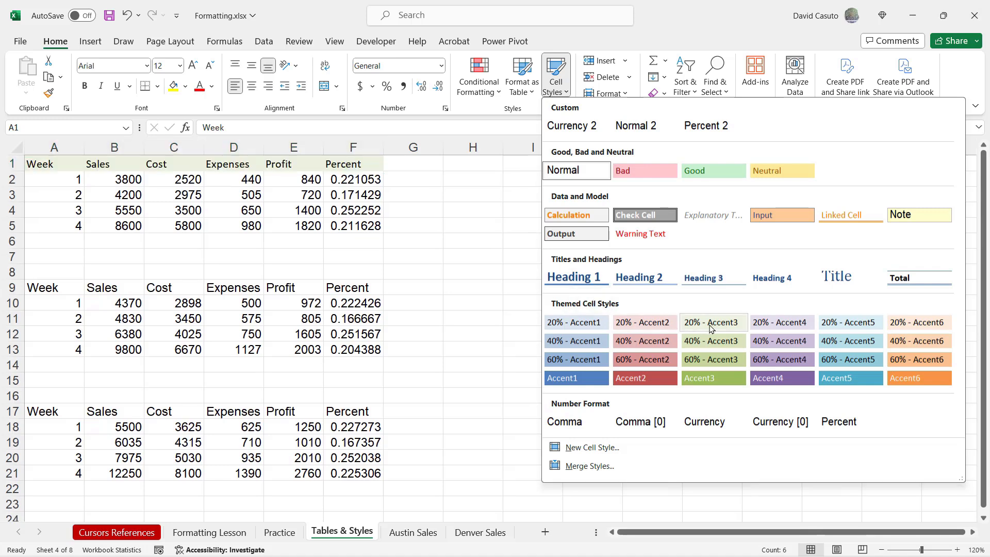
pyautogui.moveTo(712, 322)
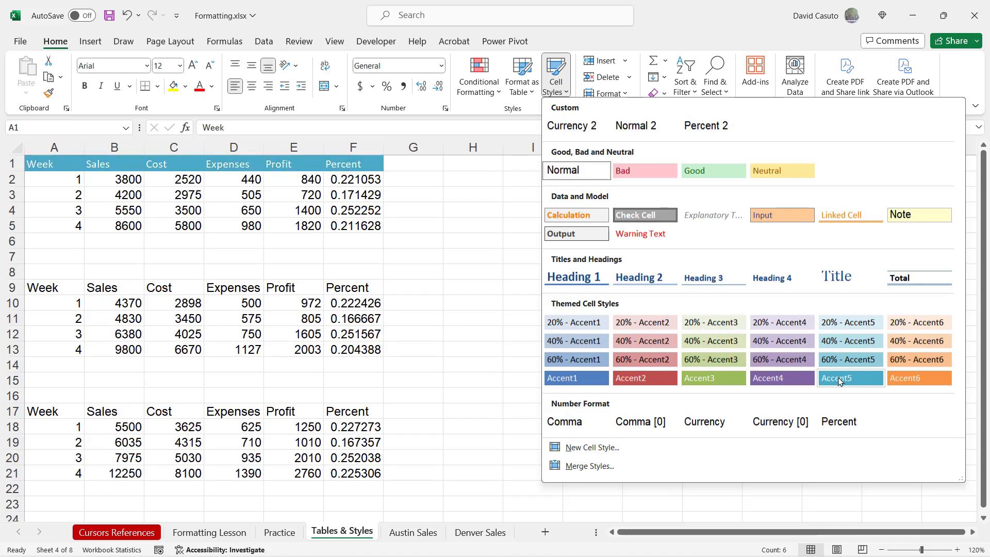
pyautogui.moveTo(839, 377)
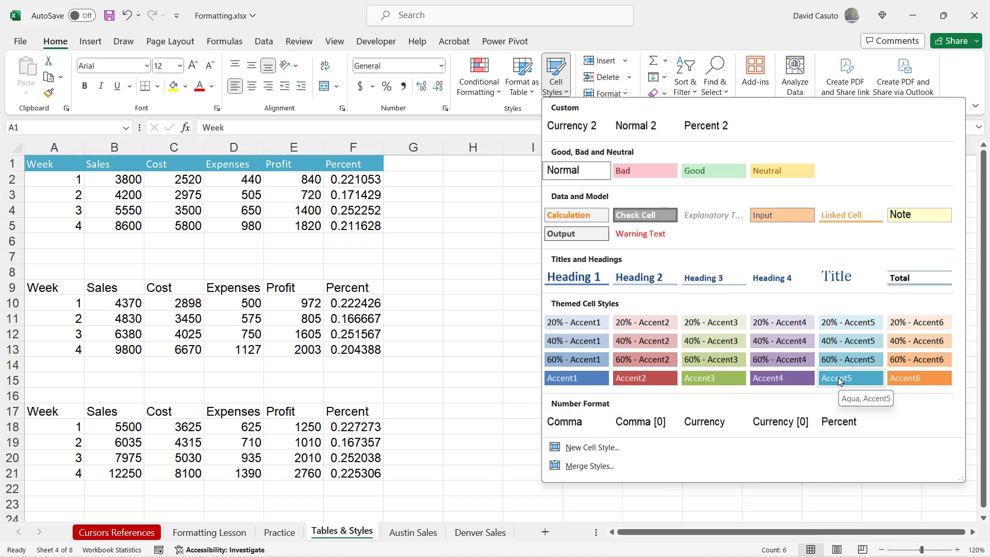
pyautogui.moveTo(843, 381)
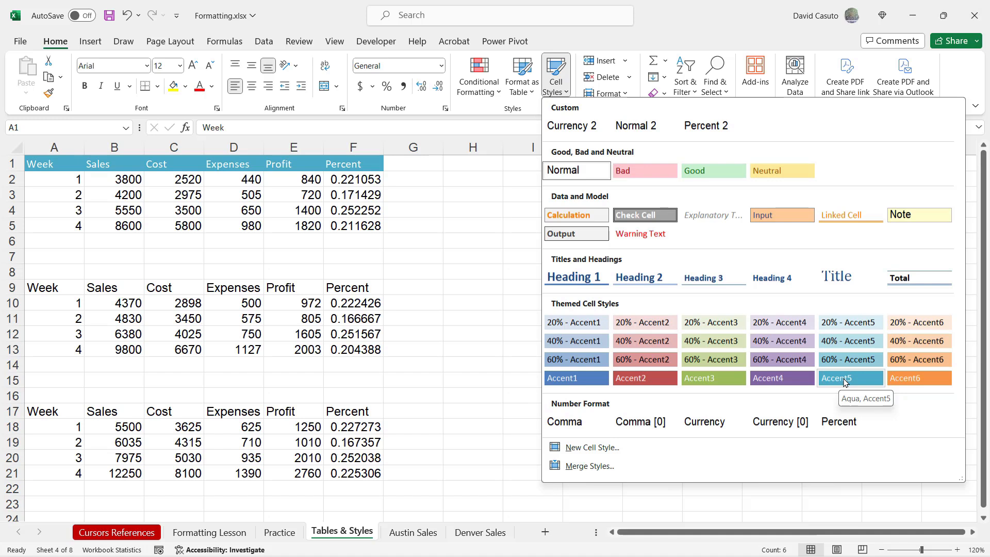
pyautogui.moveTo(659, 141)
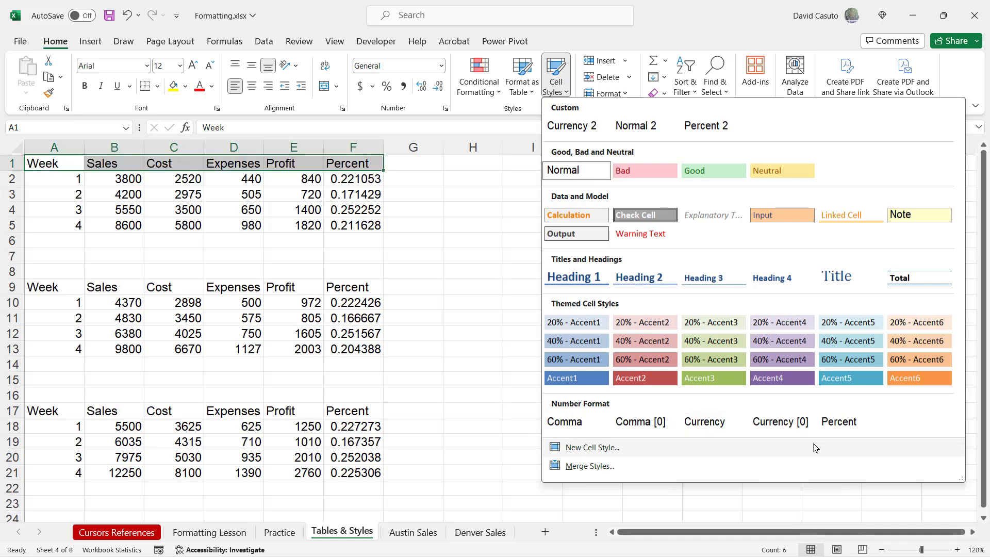
pyautogui.moveTo(811, 452)
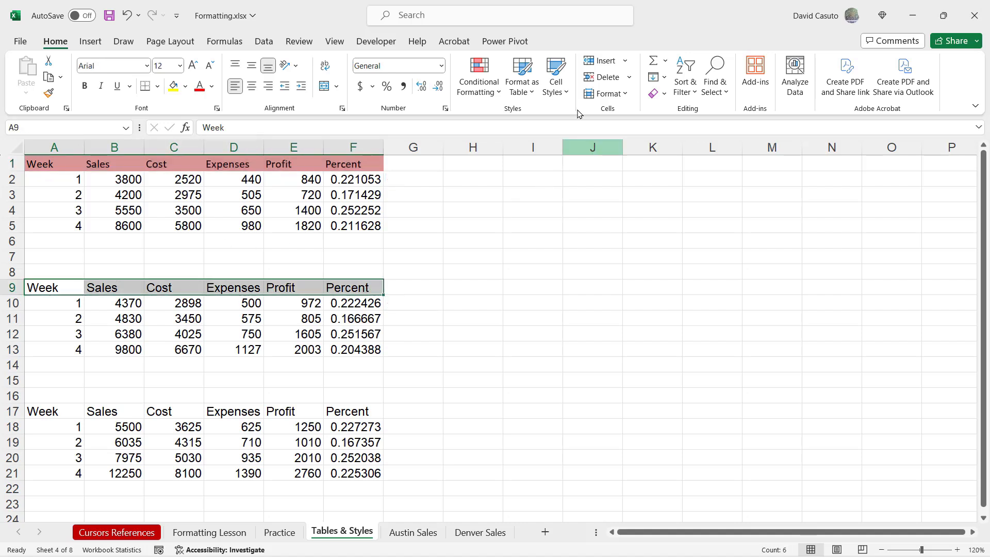
# - Apply the 40% - Accent2 rose fill to the first header row and Heading 1 to the second
pyautogui.click(555, 74)
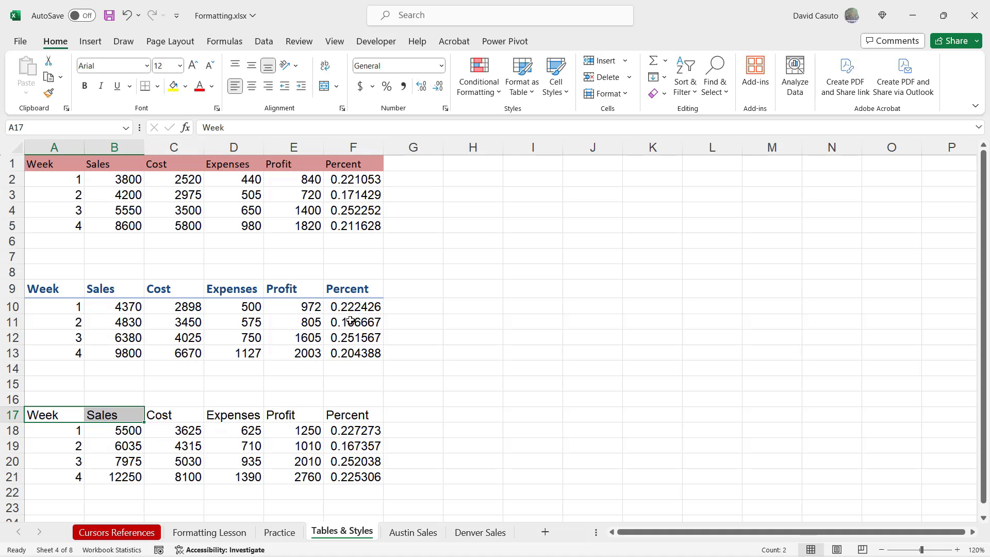
pyautogui.click(54, 415)
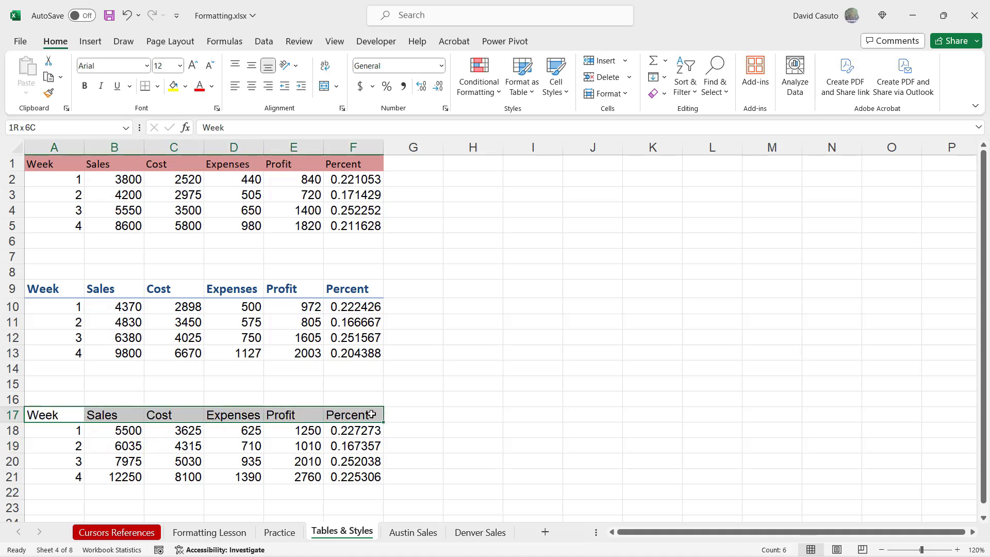
# - Apply the bold bordered Total heading style to the third table's header row
pyautogui.click(54, 415)
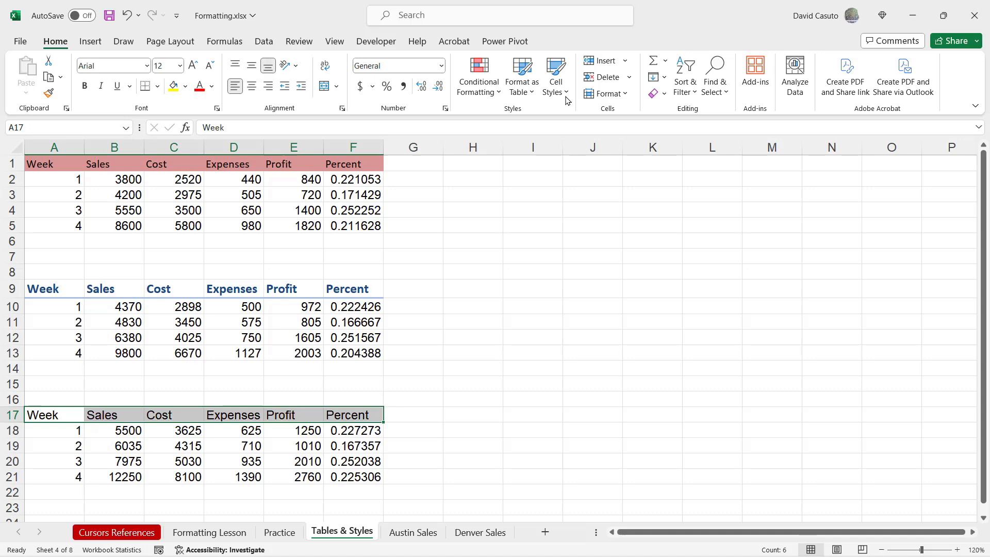
pyautogui.click(555, 75)
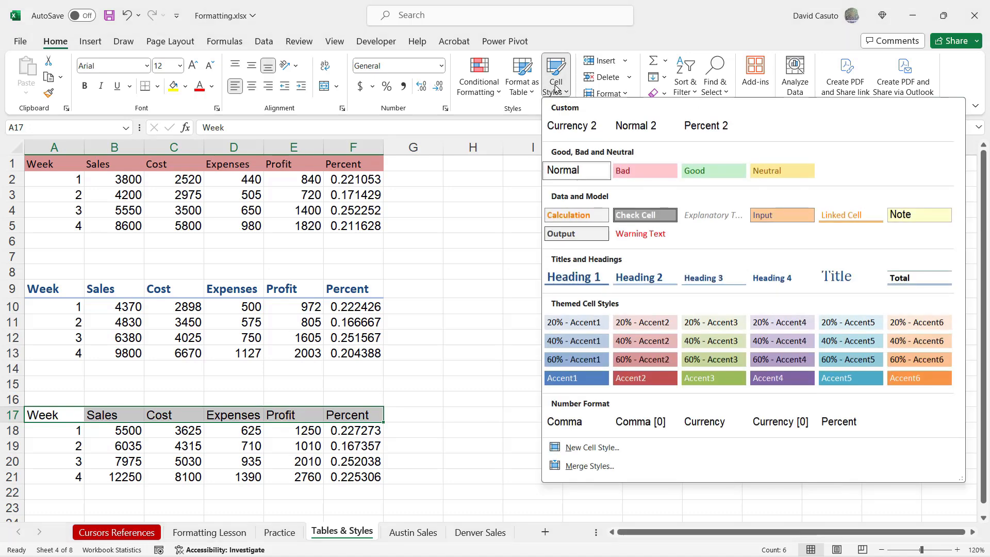
pyautogui.moveTo(918, 277)
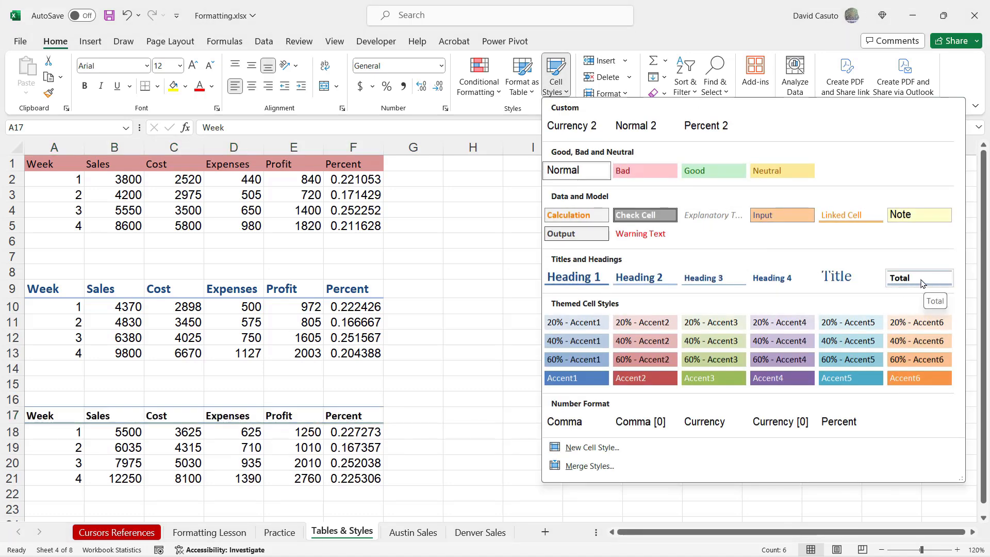
pyautogui.moveTo(907, 279)
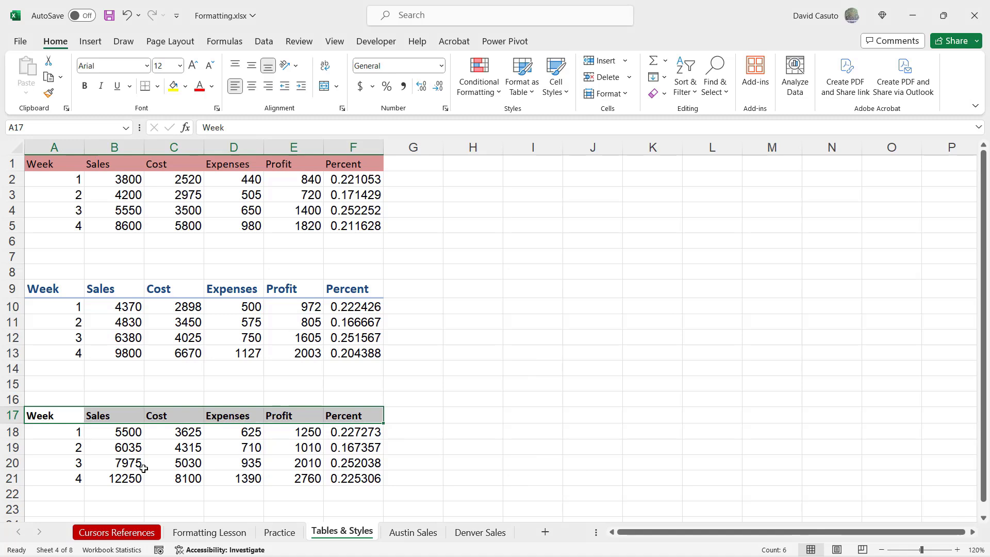
pyautogui.click(114, 462)
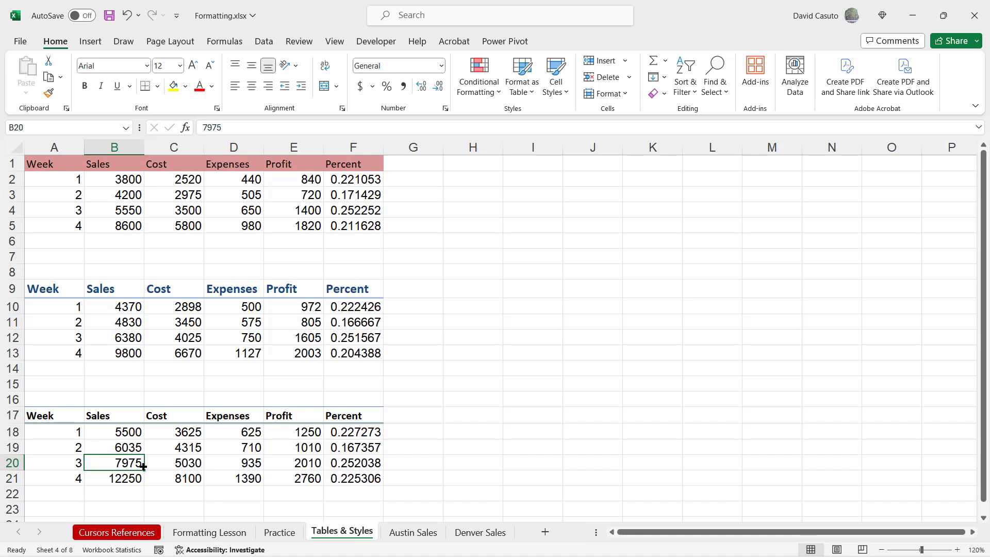
# - Copy the first table's rose header formatting onto the second and third tables' header rows with Format Painter
pyautogui.click(235, 368)
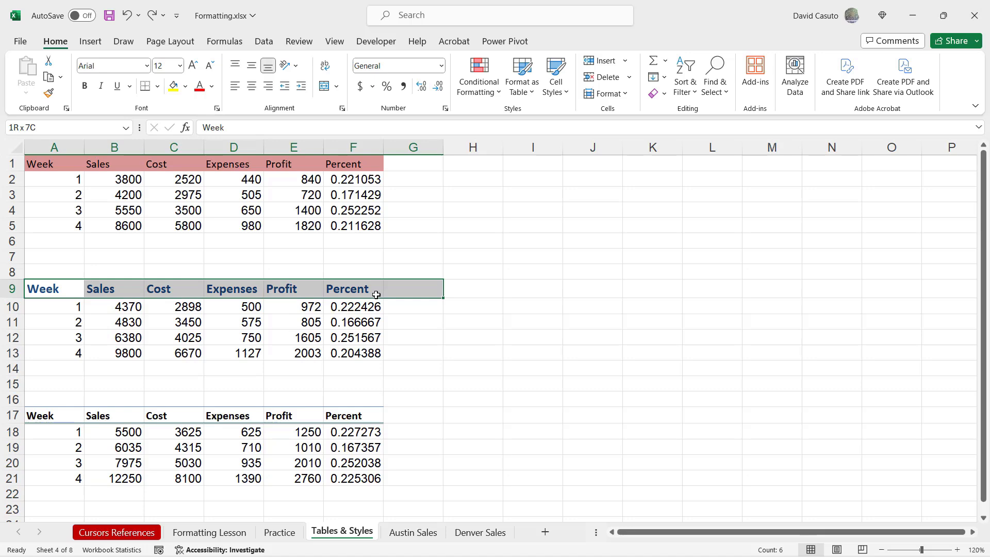
pyautogui.click(555, 74)
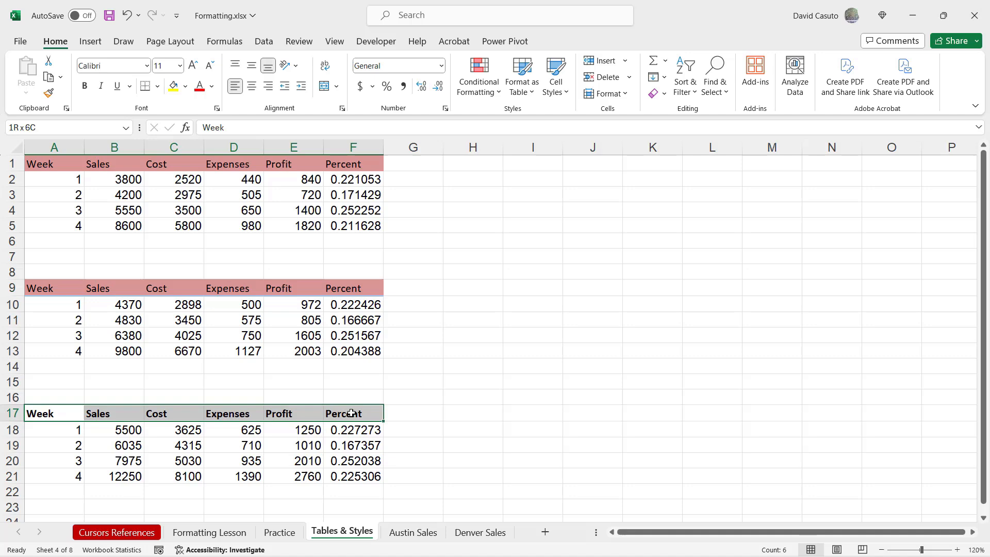
pyautogui.click(555, 74)
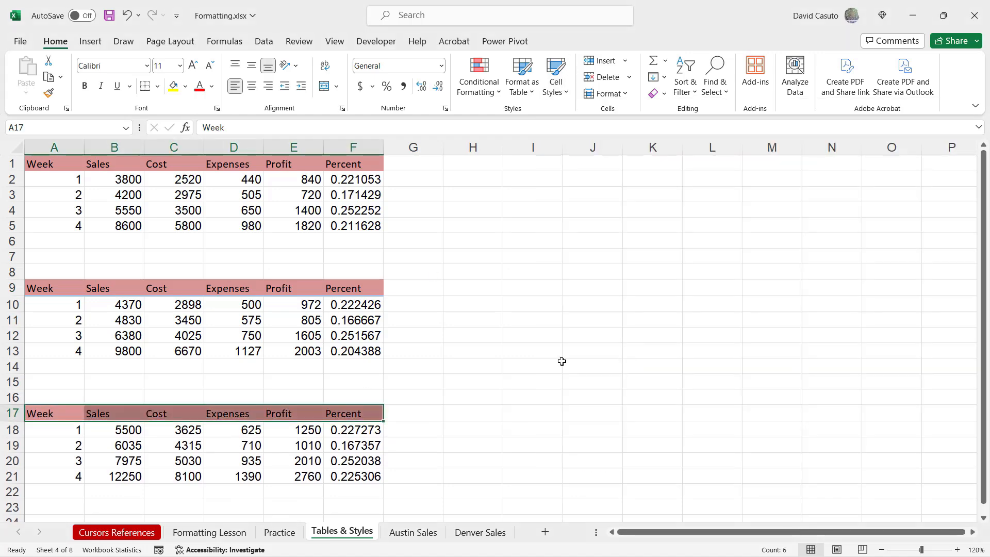
pyautogui.moveTo(173, 377)
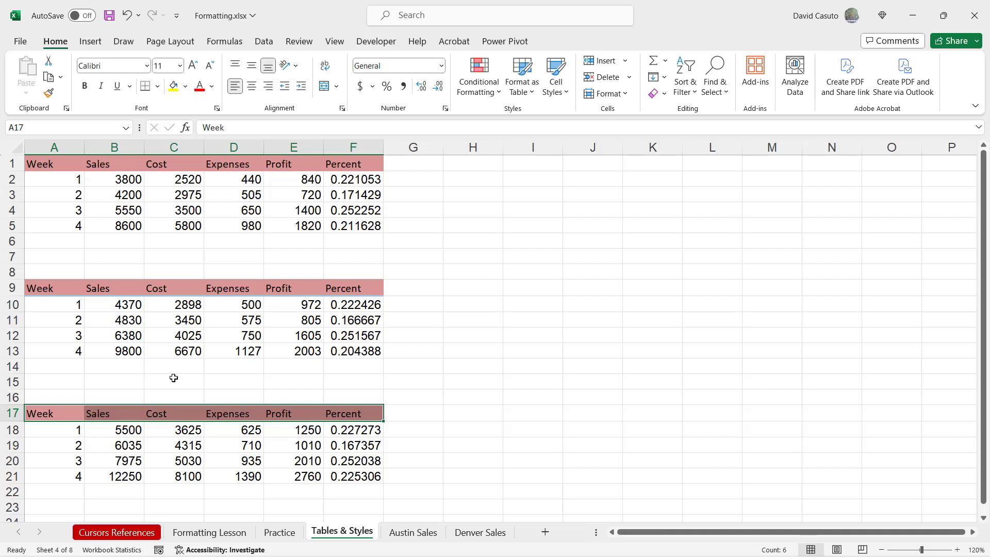
pyautogui.moveTo(234, 259)
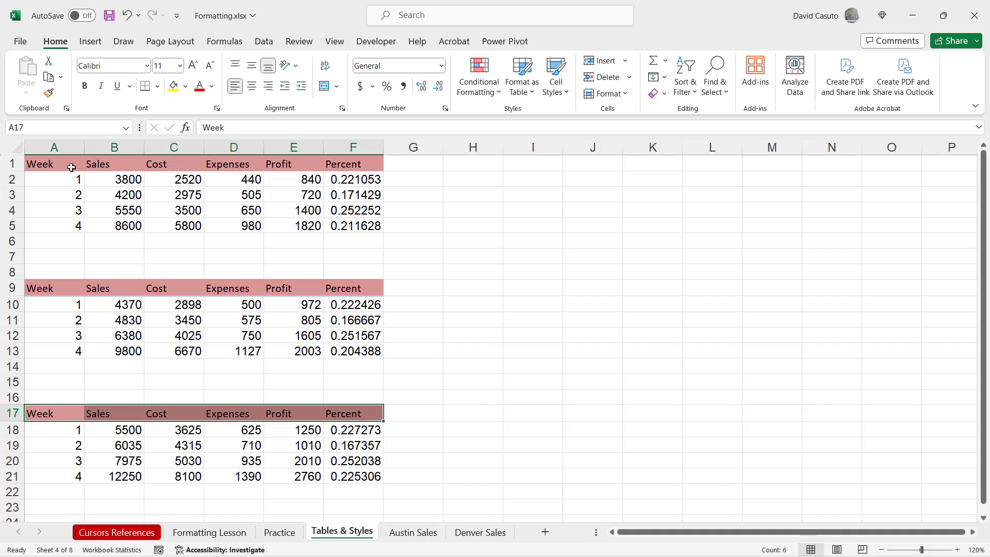
# - Make the first header row light purple, bold, centred and Aptos, then reopen the cell styles gallery
pyautogui.click(53, 164)
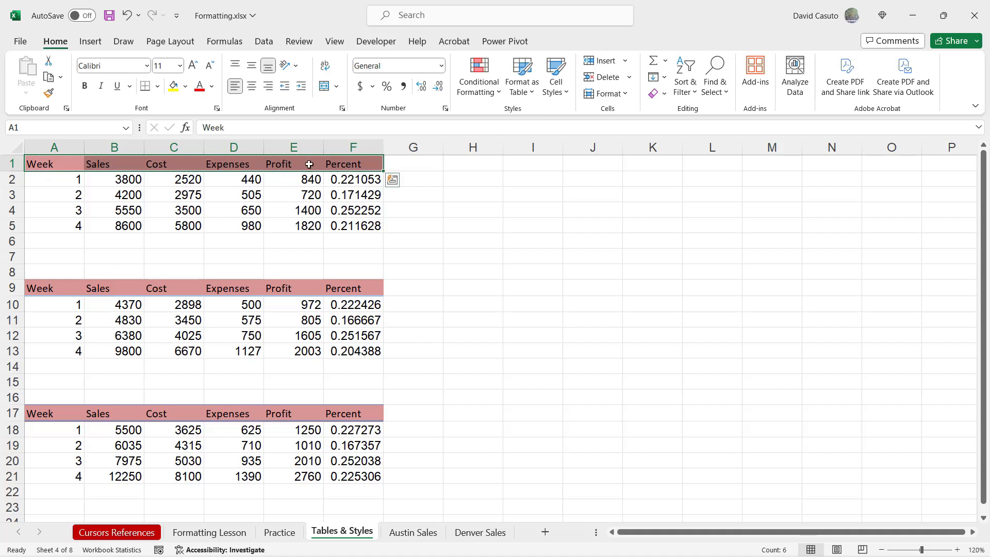
pyautogui.moveTo(255, 164)
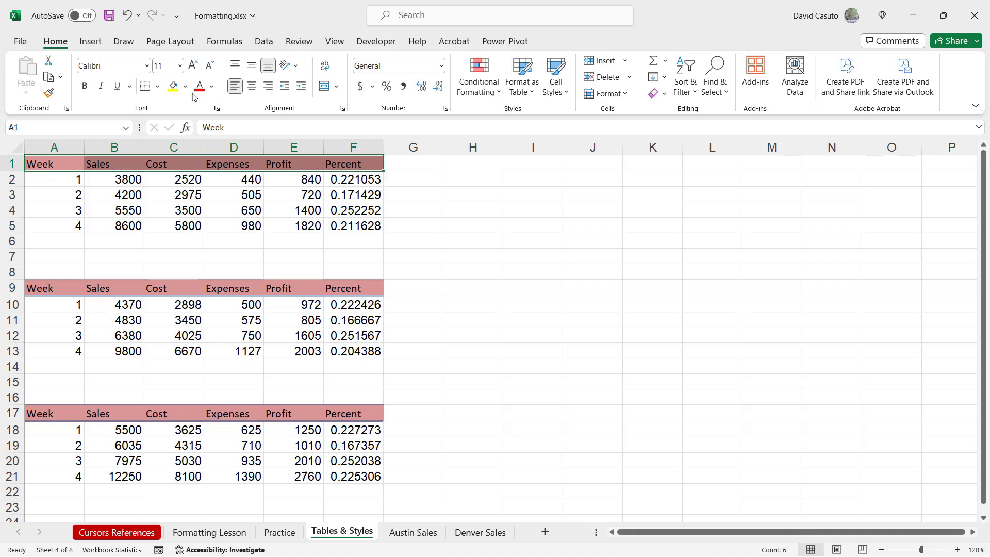
pyautogui.click(186, 86)
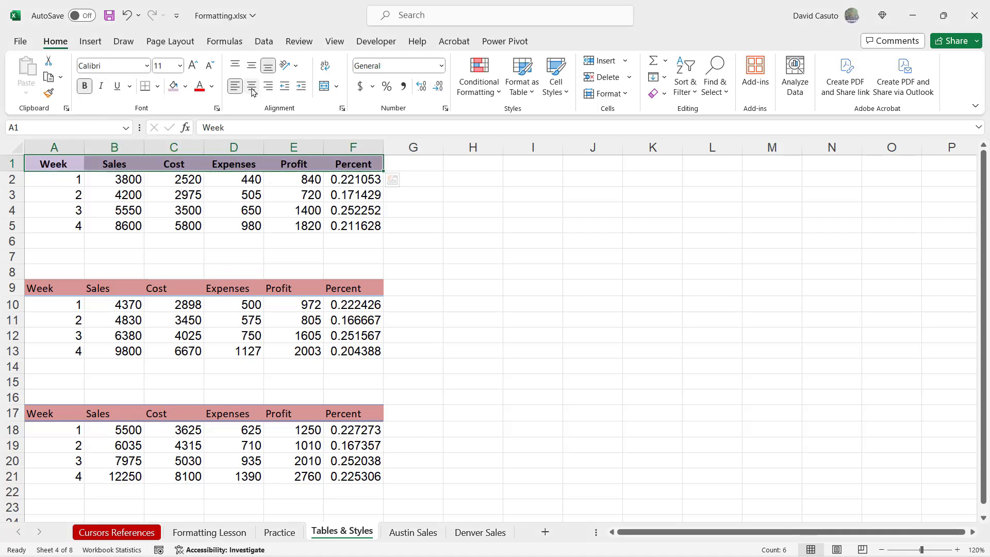
pyautogui.click(147, 66)
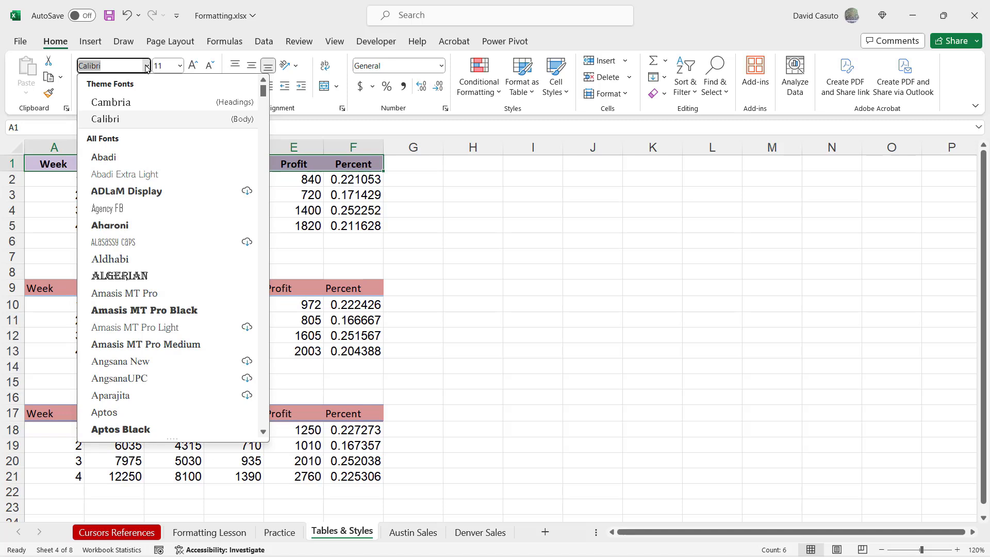
pyautogui.click(105, 411)
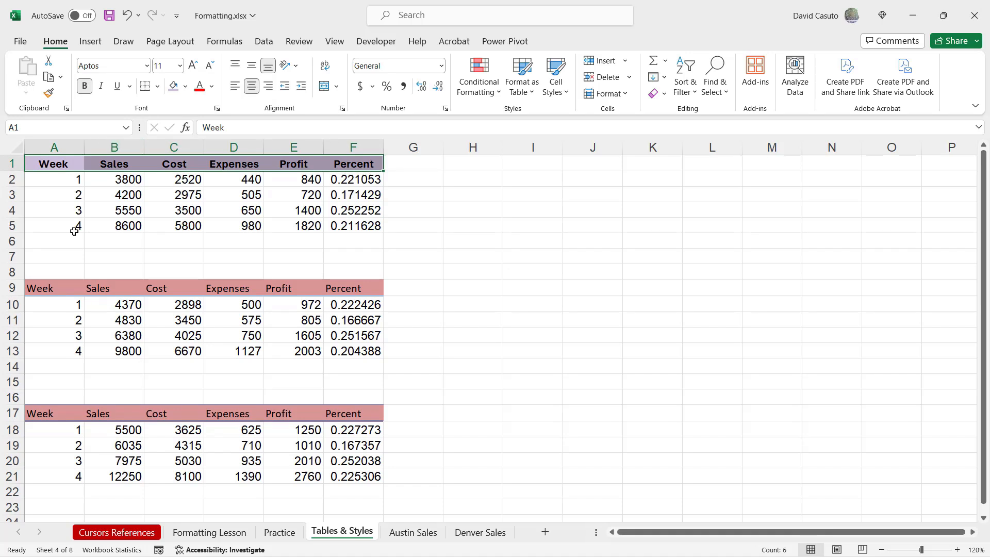
pyautogui.moveTo(125, 288)
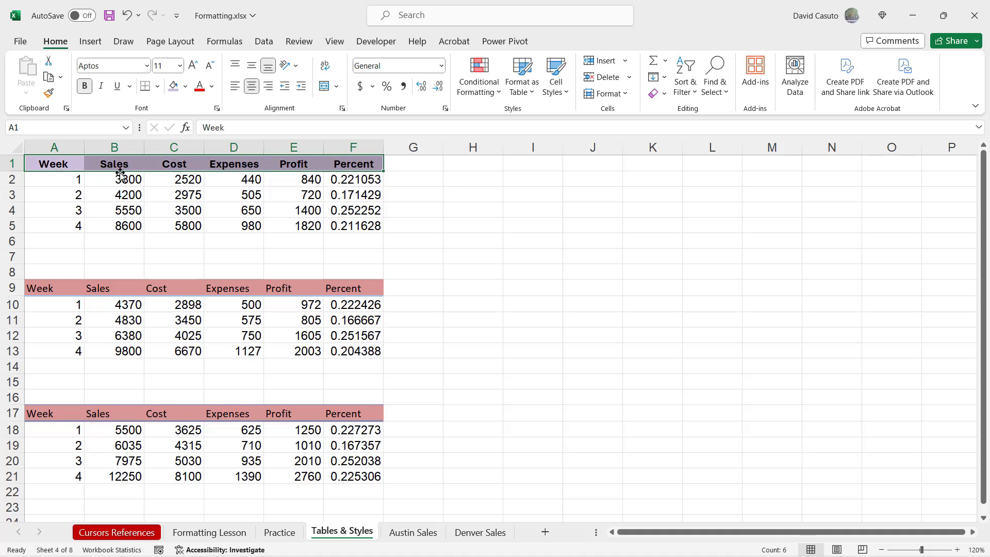
pyautogui.click(555, 75)
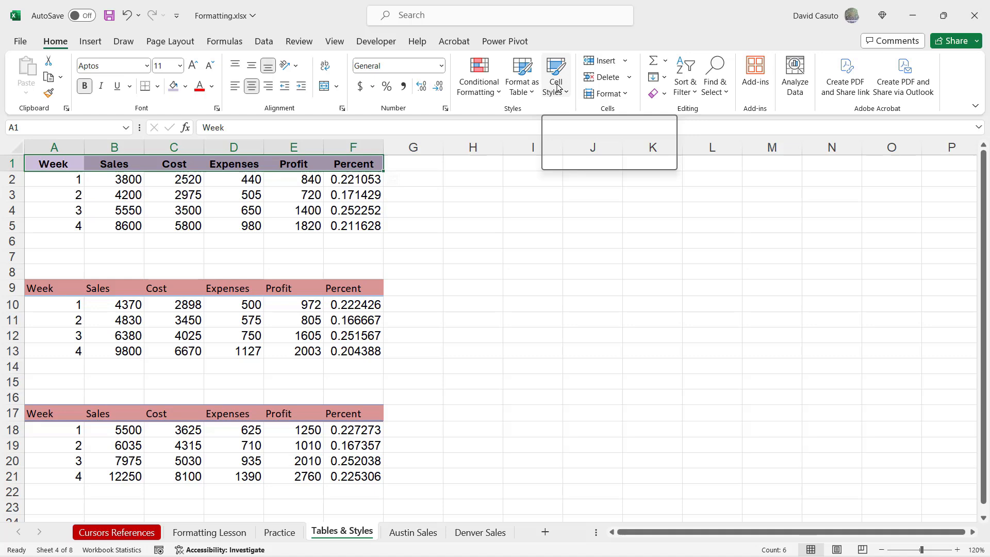
pyautogui.click(555, 72)
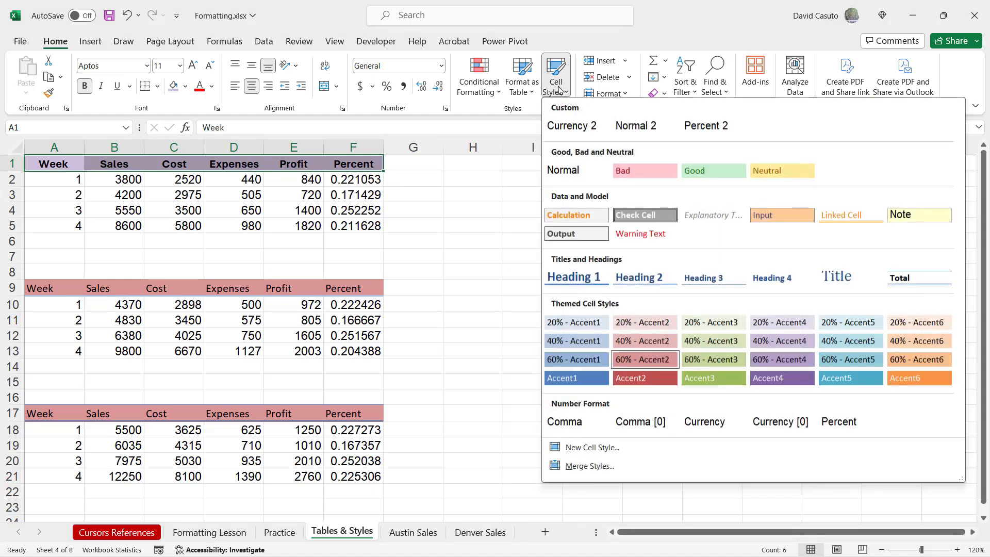
pyautogui.moveTo(592, 447)
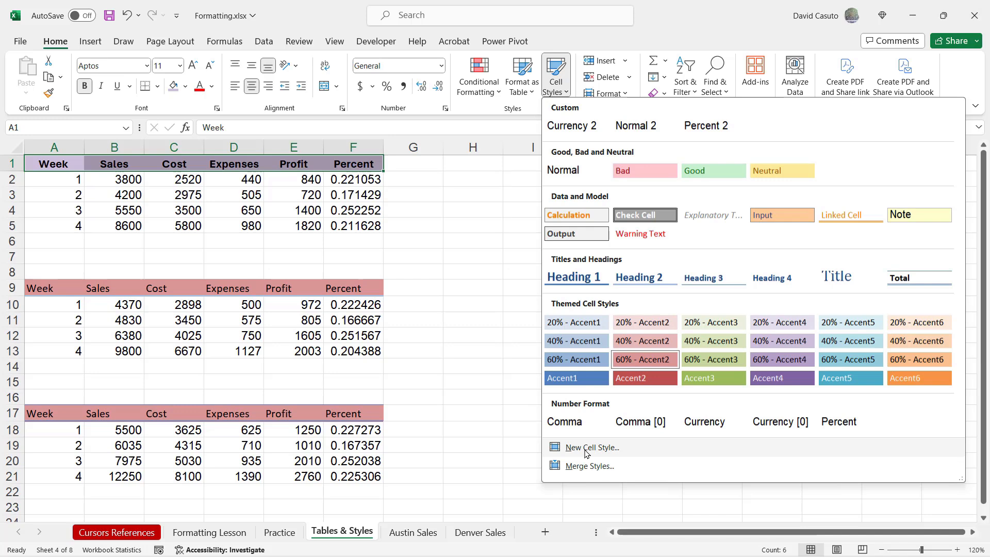
# - Start a new cell style from the headers and name it 'Dave Heading'
pyautogui.click(592, 447)
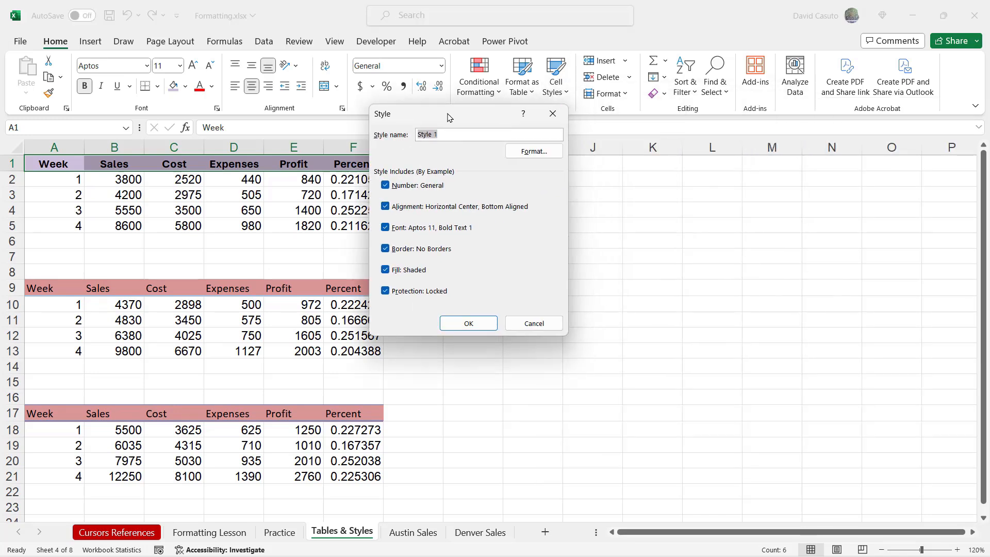
pyautogui.moveTo(449, 114); pyautogui.dragTo(502, 137)
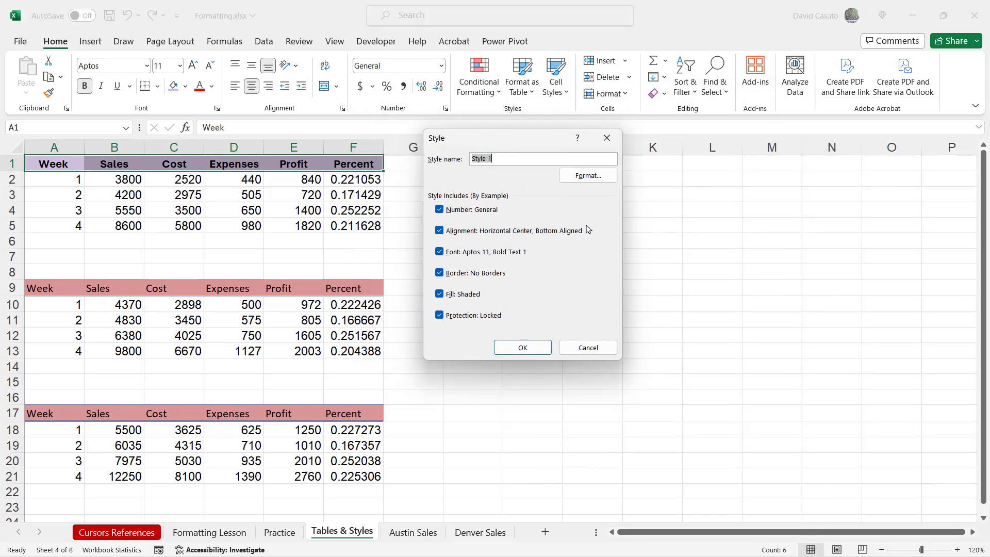
pyautogui.write('Dave')
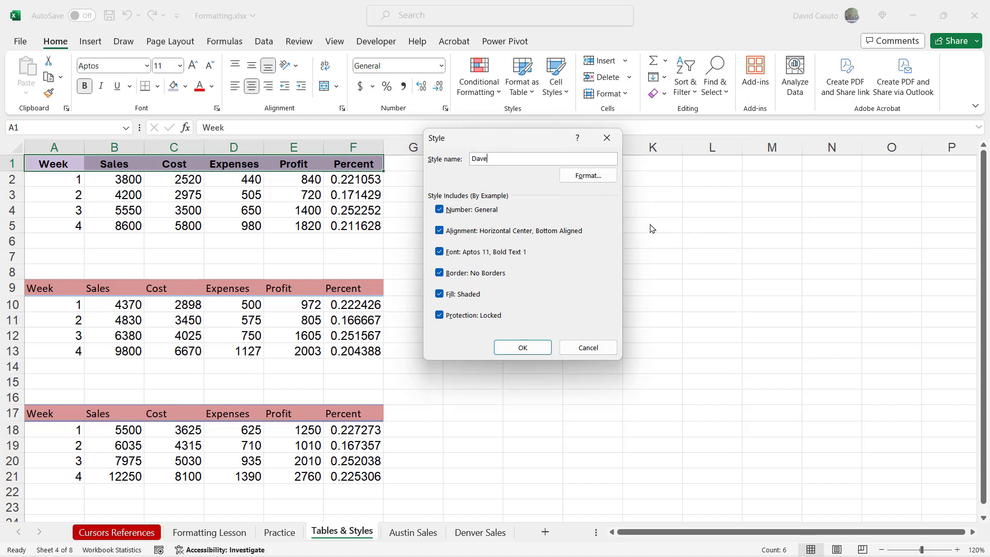
pyautogui.write('Heading')
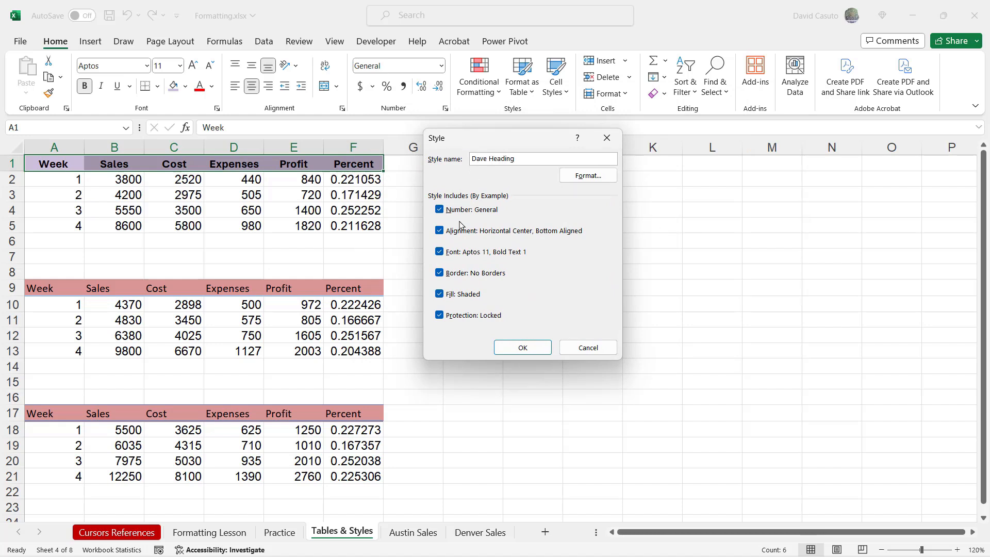
pyautogui.moveTo(532, 274)
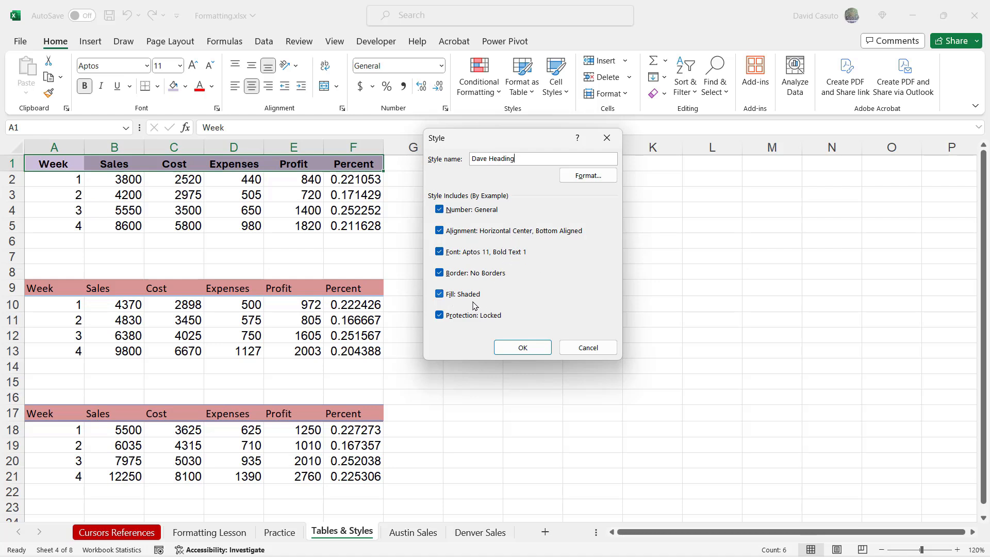
pyautogui.moveTo(475, 255)
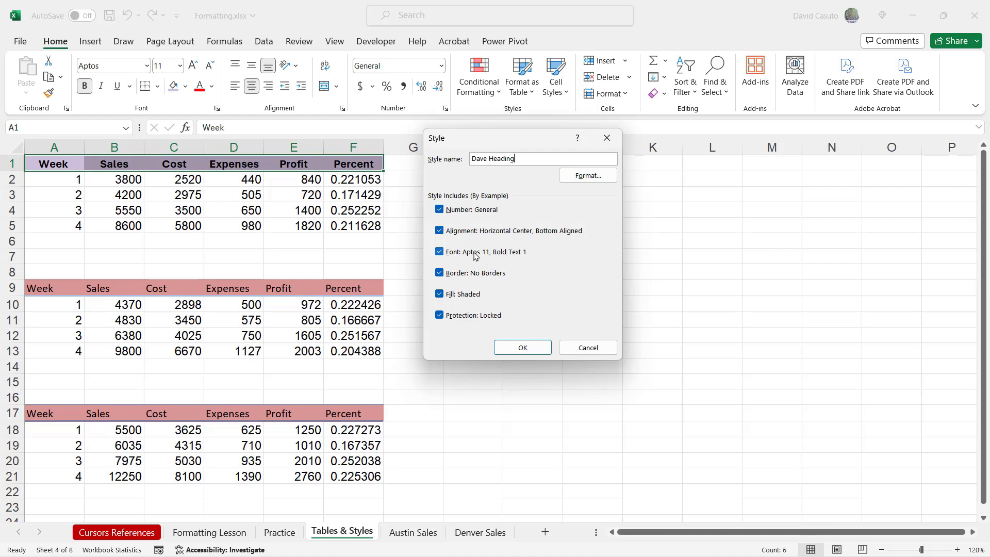
pyautogui.moveTo(486, 306)
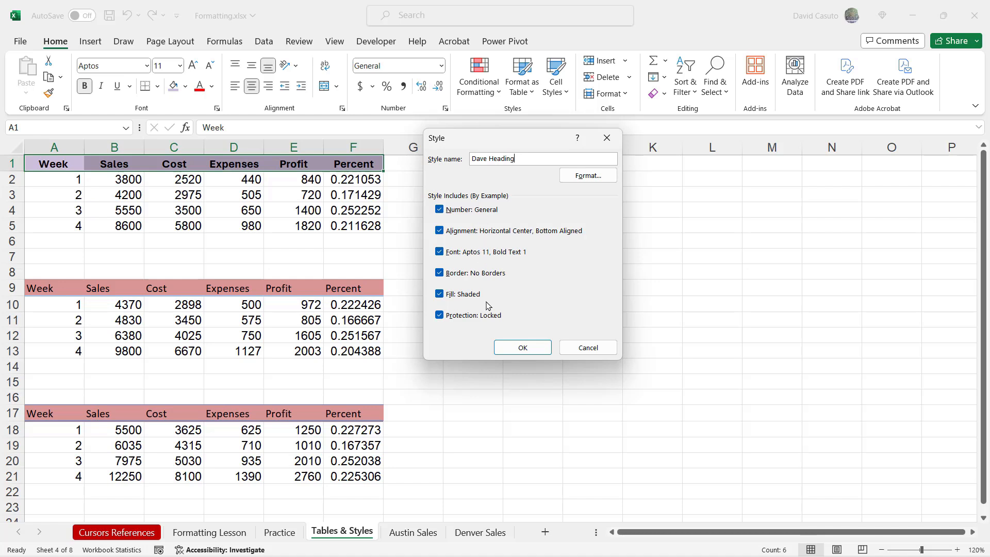
pyautogui.moveTo(587, 176)
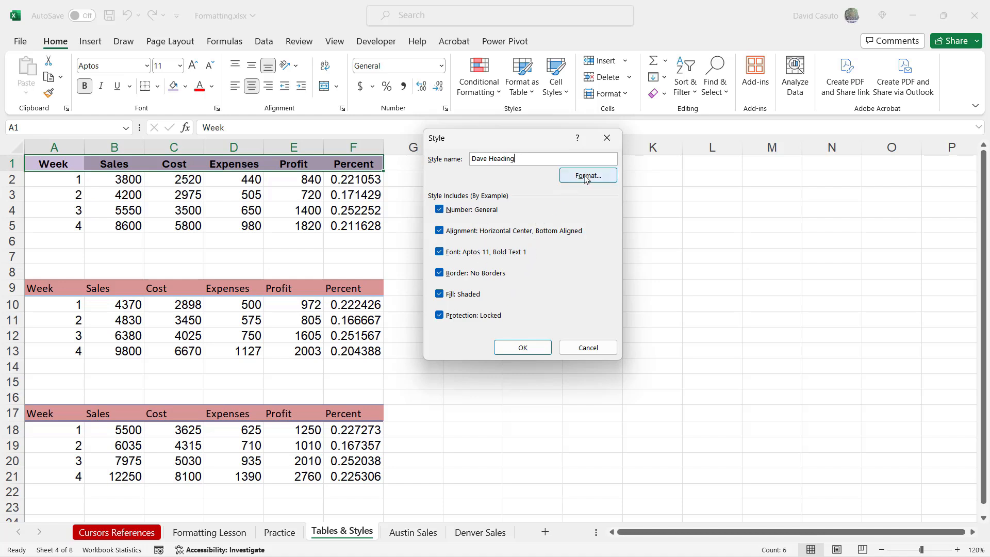
# - Review the style's font, border and fill settings and cancel without changing the fill
pyautogui.click(587, 175)
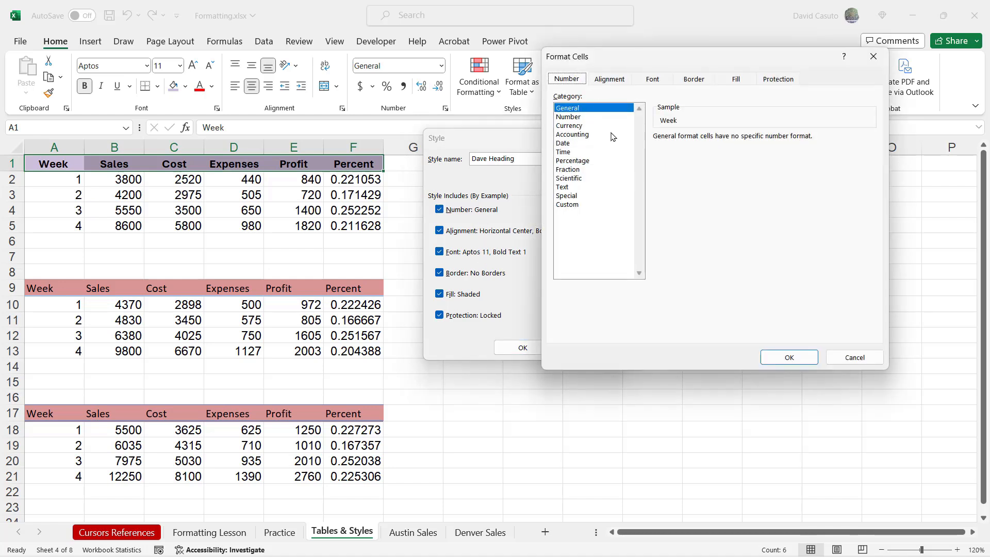
pyautogui.click(651, 79)
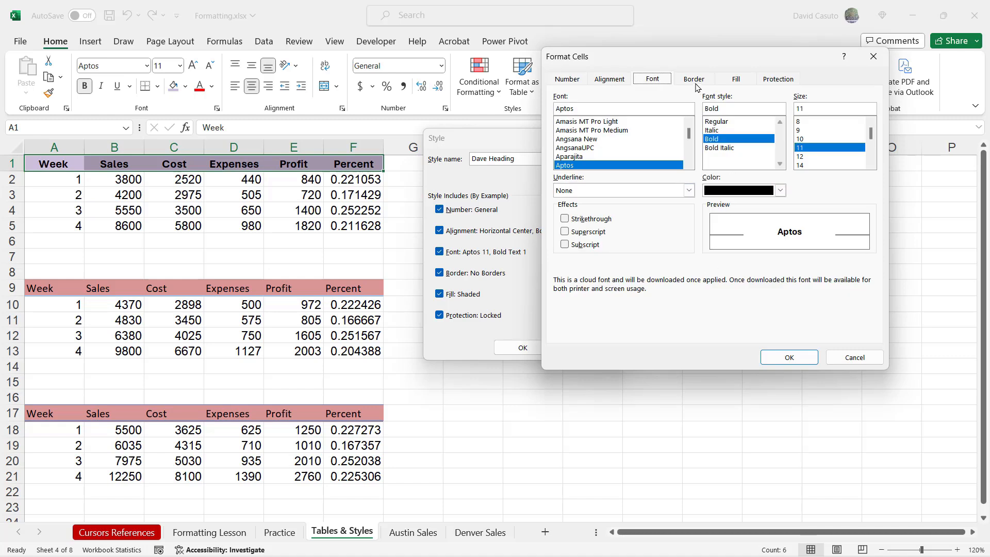
pyautogui.click(693, 79)
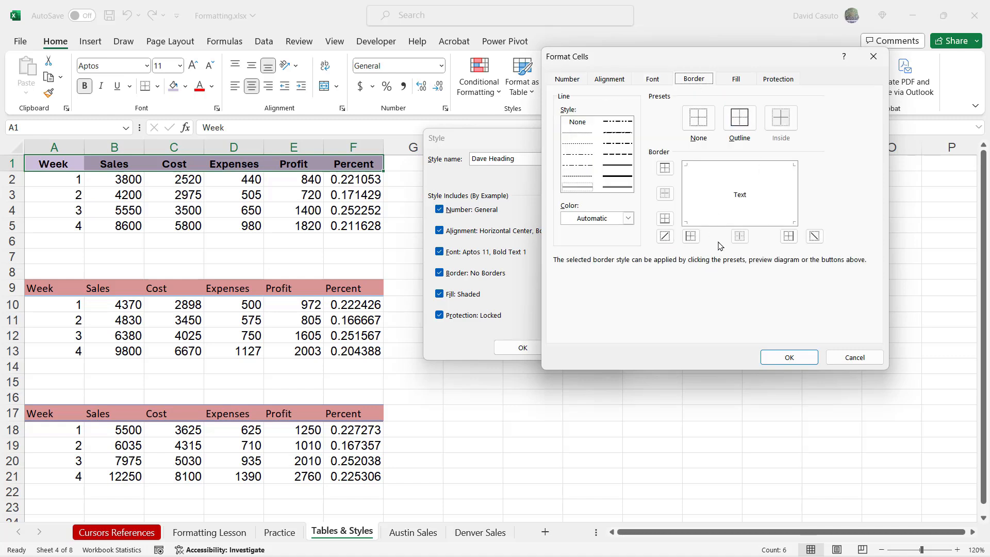
pyautogui.moveTo(729, 173)
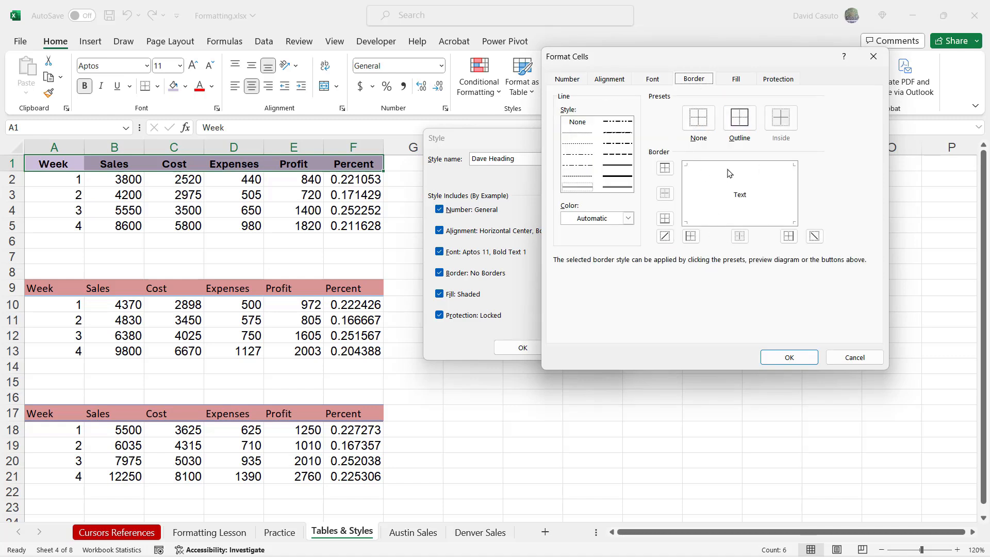
pyautogui.click(734, 79)
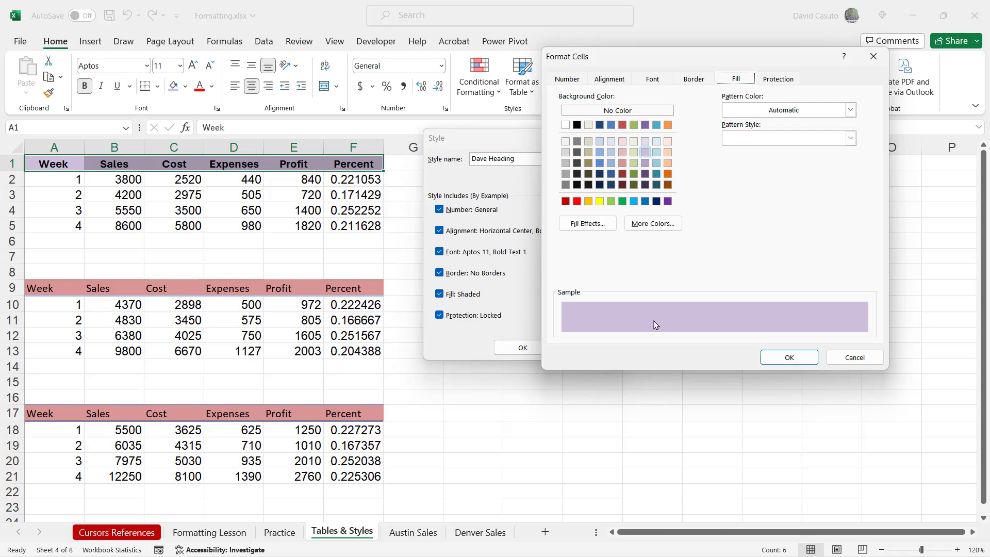
pyautogui.moveTo(646, 322)
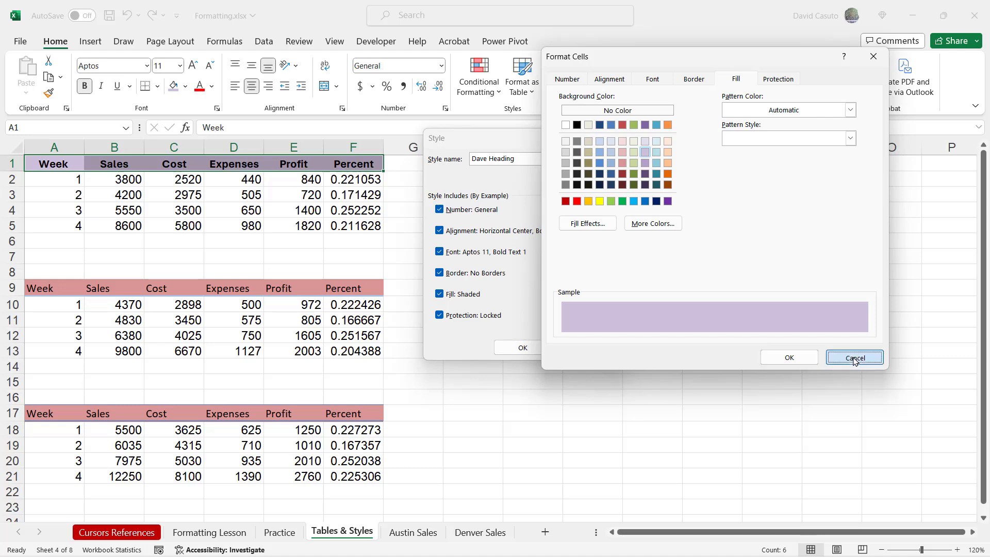
pyautogui.click(854, 358)
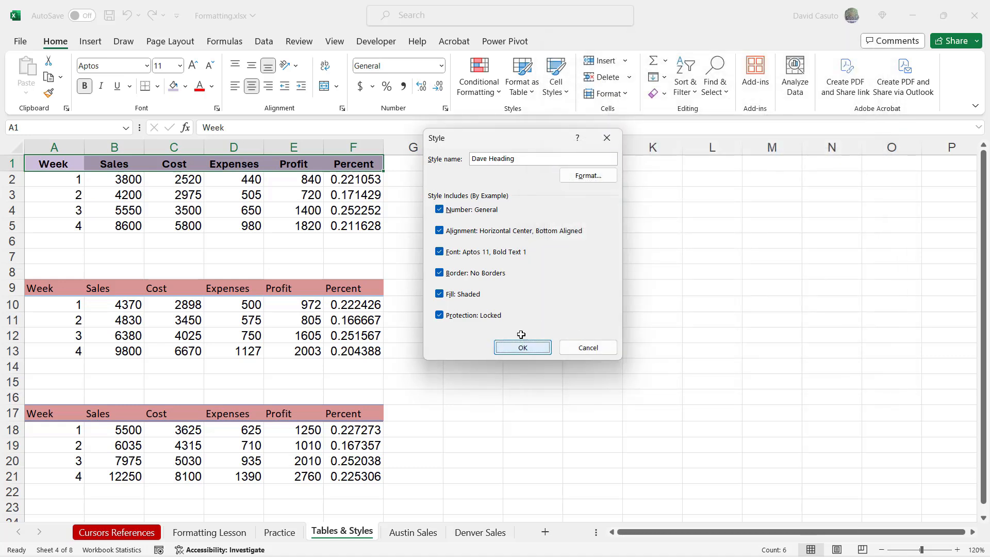
# - Save the Dave Heading style and apply it to all three tables' header rows
pyautogui.click(522, 347)
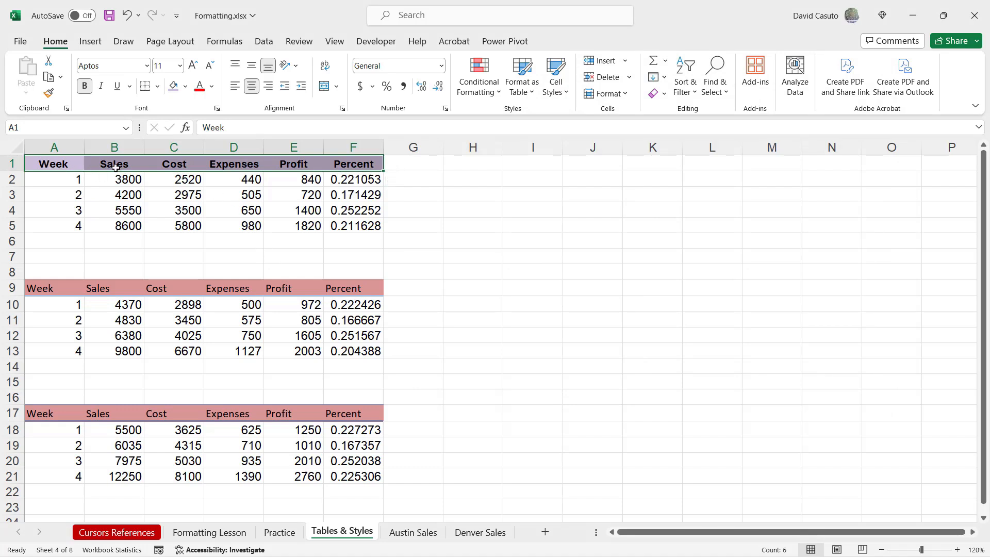
pyautogui.moveTo(217, 165)
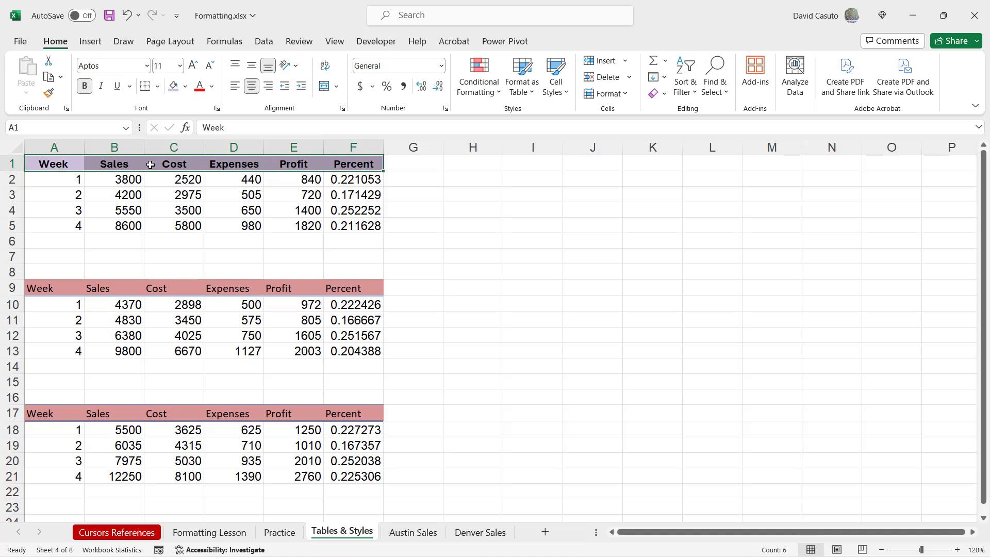
pyautogui.moveTo(135, 165)
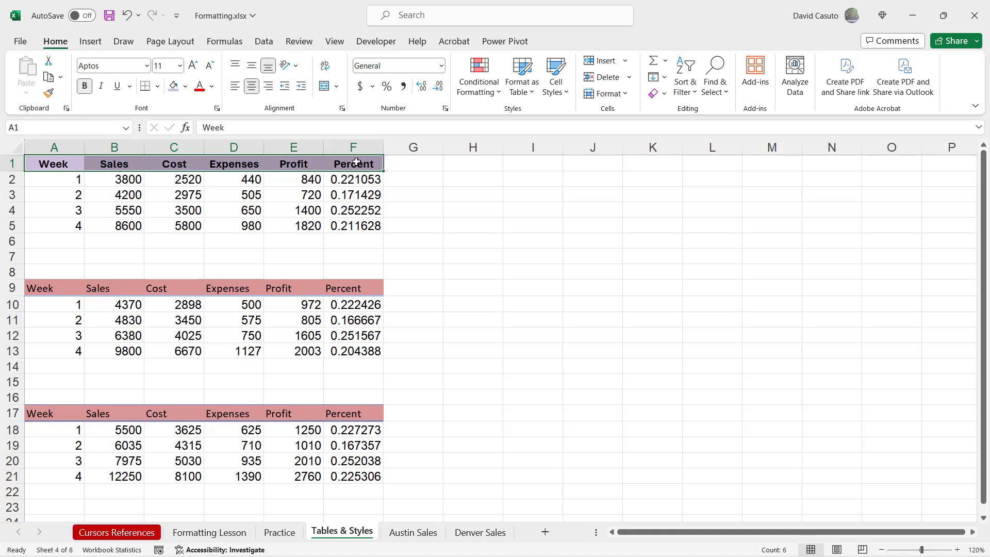
pyautogui.click(555, 74)
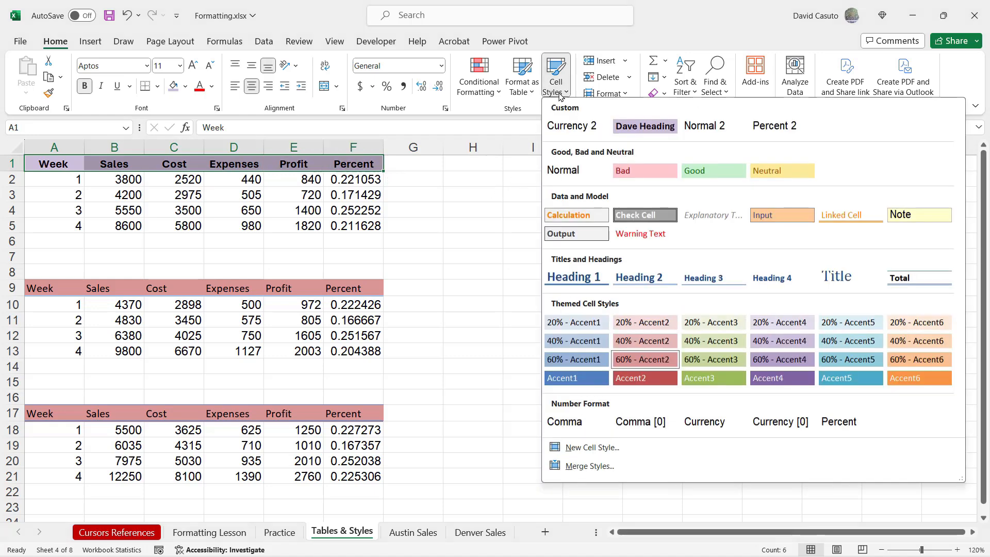
pyautogui.moveTo(562, 114)
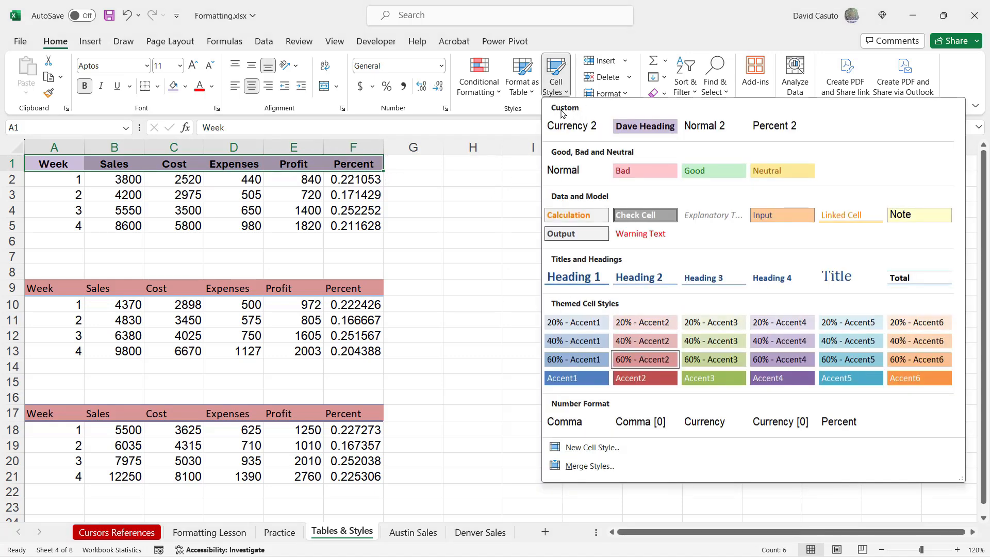
pyautogui.moveTo(645, 126)
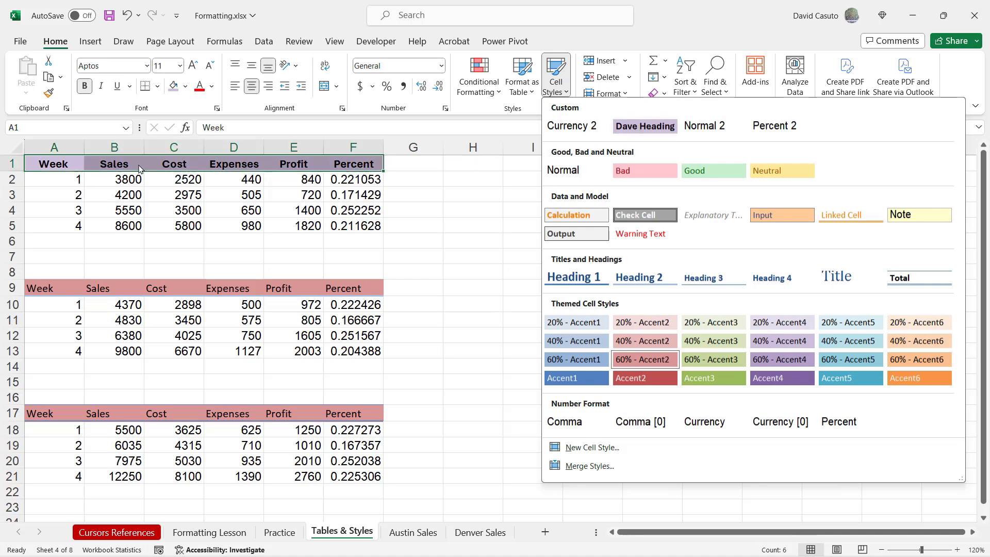
pyautogui.moveTo(645, 126)
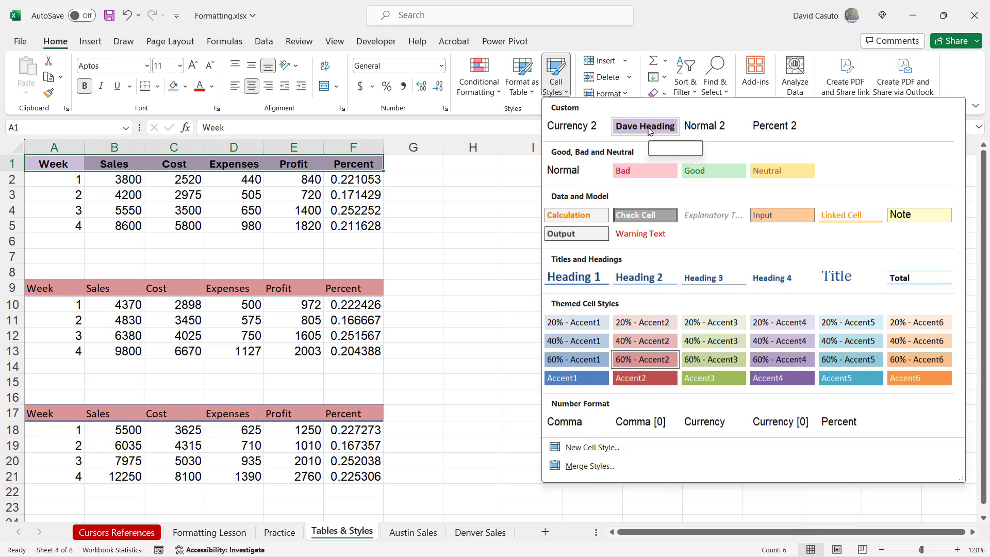
pyautogui.moveTo(644, 126)
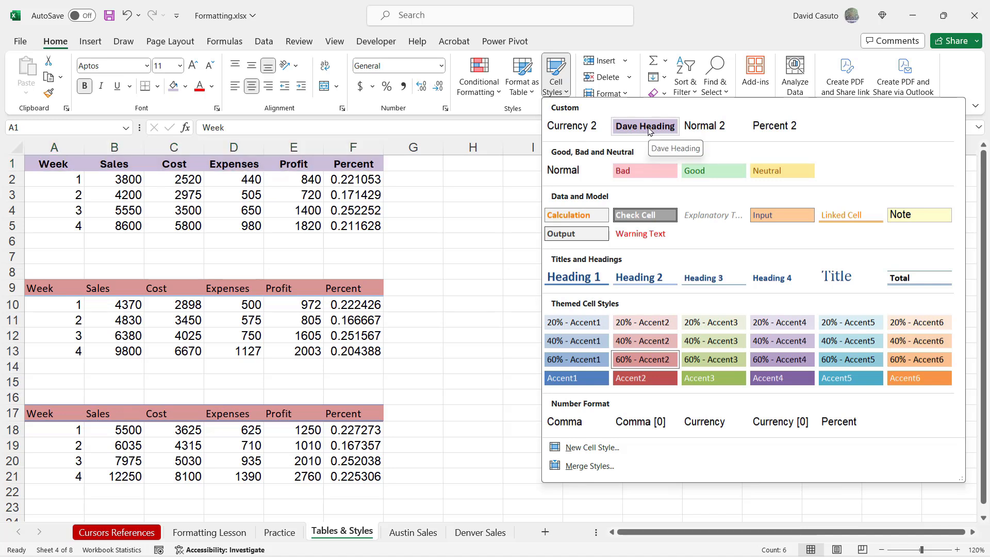
pyautogui.click(644, 126)
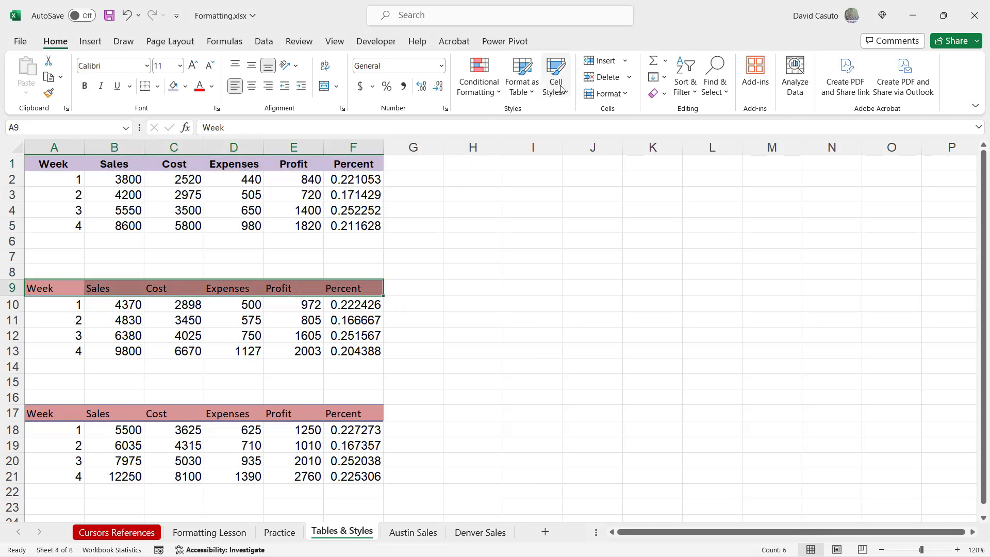
pyautogui.click(84, 86)
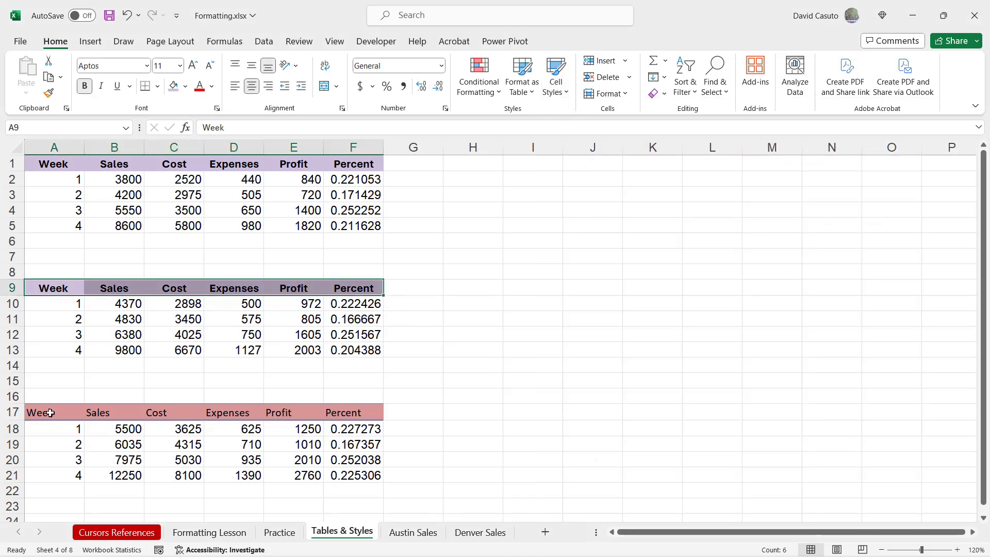
pyautogui.click(53, 413)
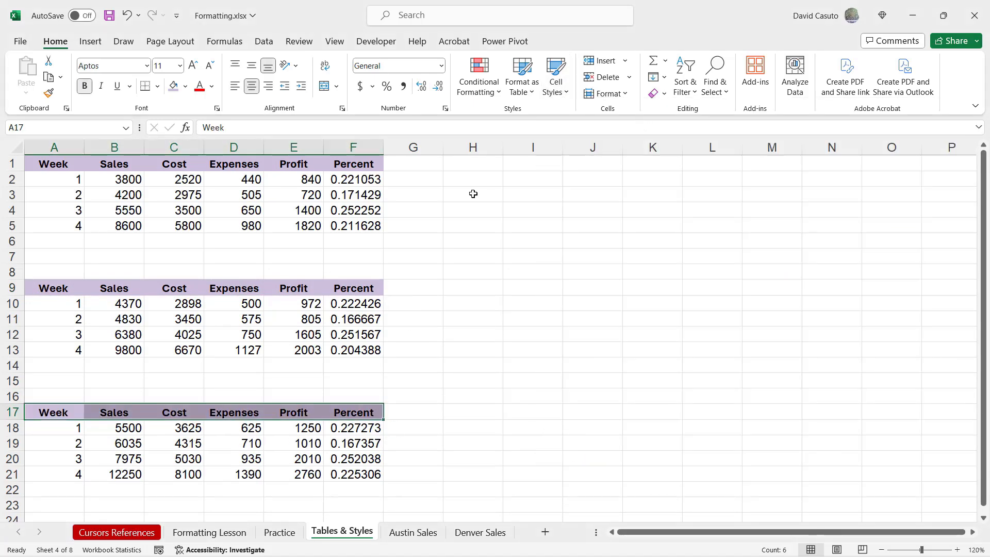
pyautogui.click(174, 350)
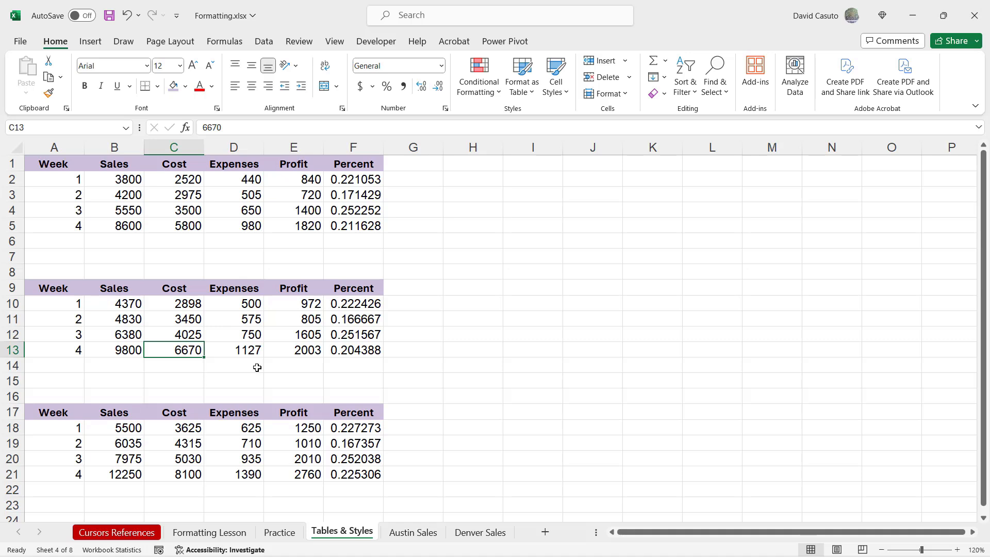
pyautogui.moveTo(221, 185)
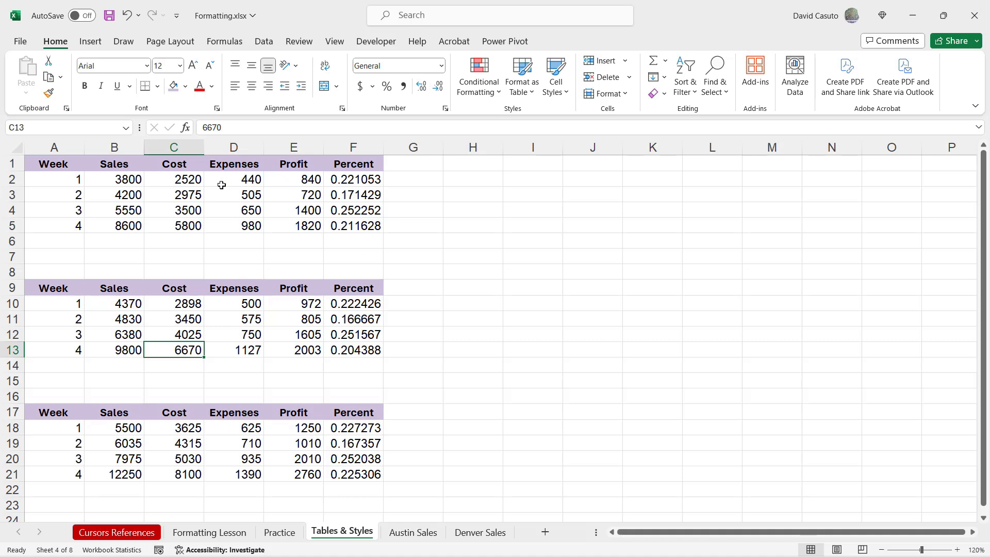
pyautogui.moveTo(159, 164)
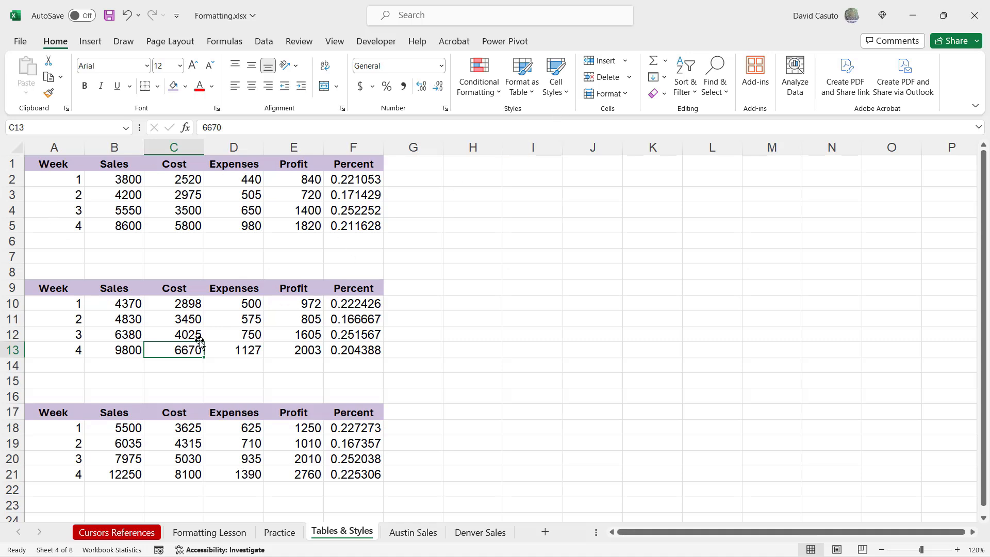
pyautogui.moveTo(261, 215)
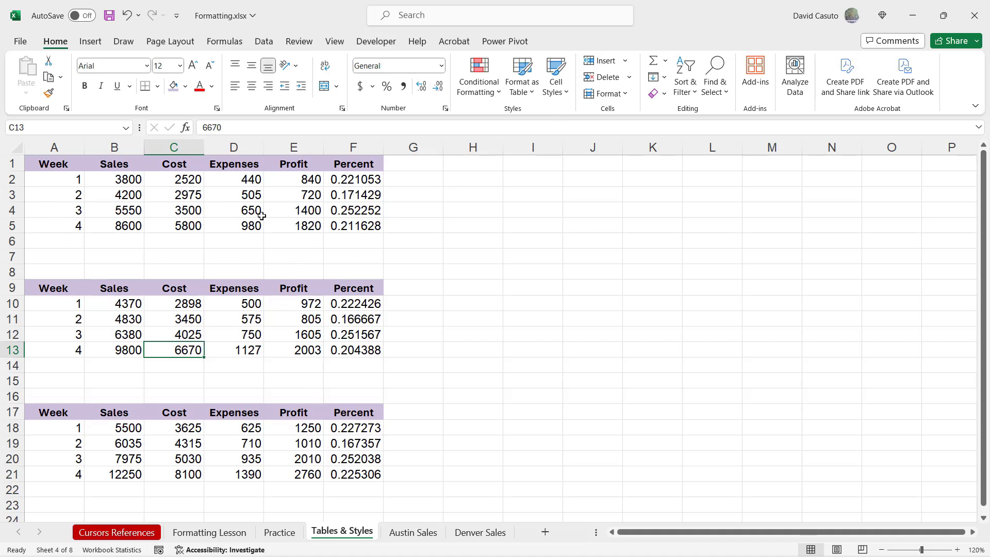
pyautogui.moveTo(369, 295)
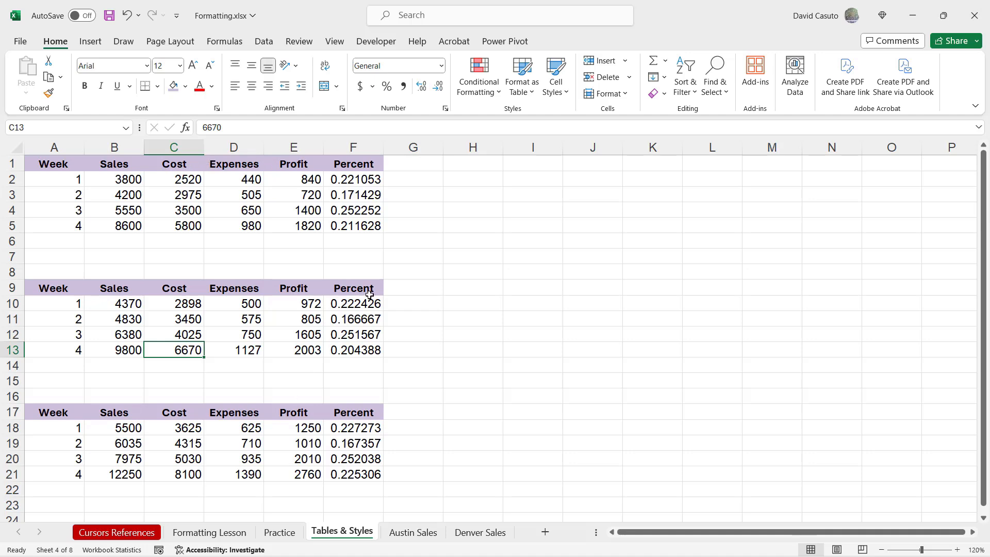
pyautogui.moveTo(476, 165)
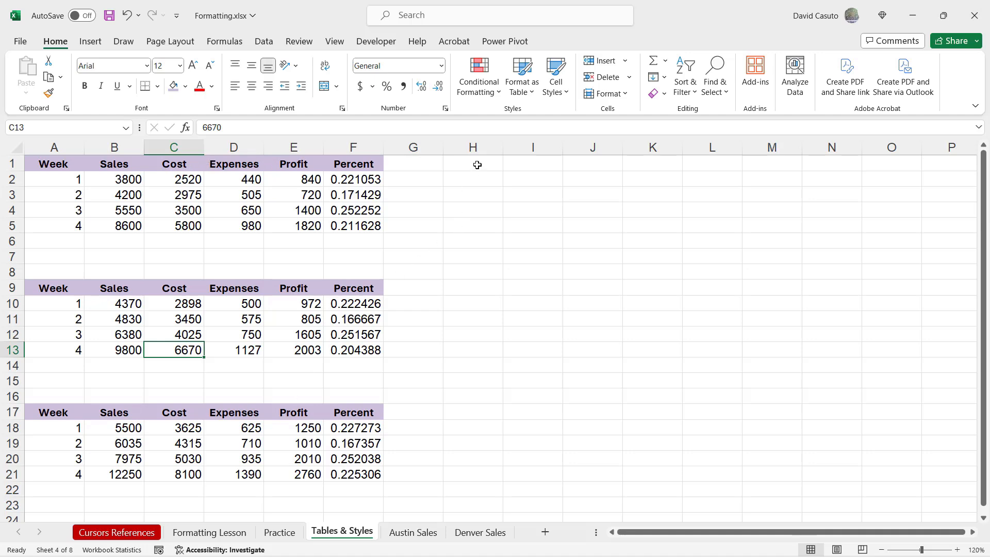
# - Reopen the cell styles gallery showing Dave Heading under Custom
pyautogui.click(555, 75)
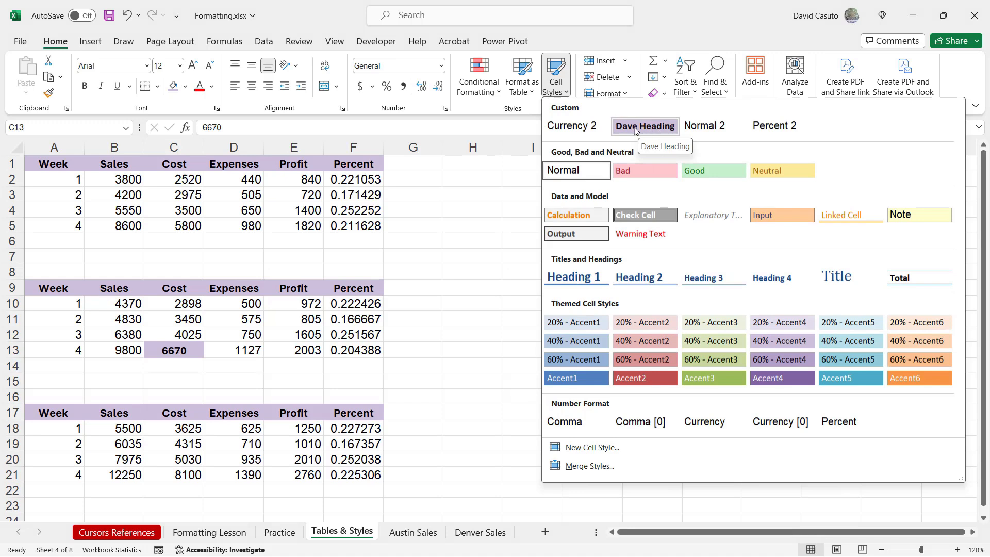
# - Modify the Dave Heading style's fill to light green, turning every table's header row green
pyautogui.rightClick(645, 126)
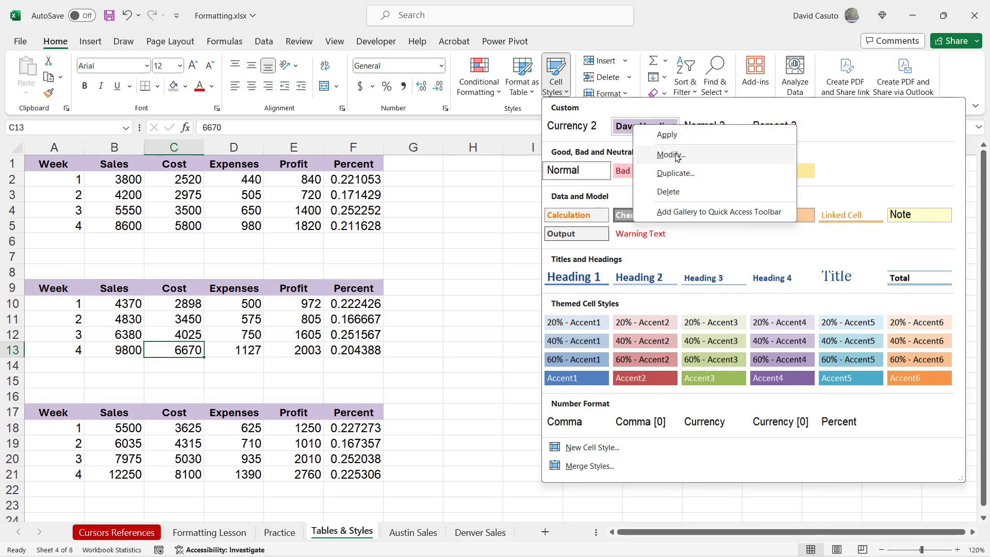
pyautogui.click(671, 155)
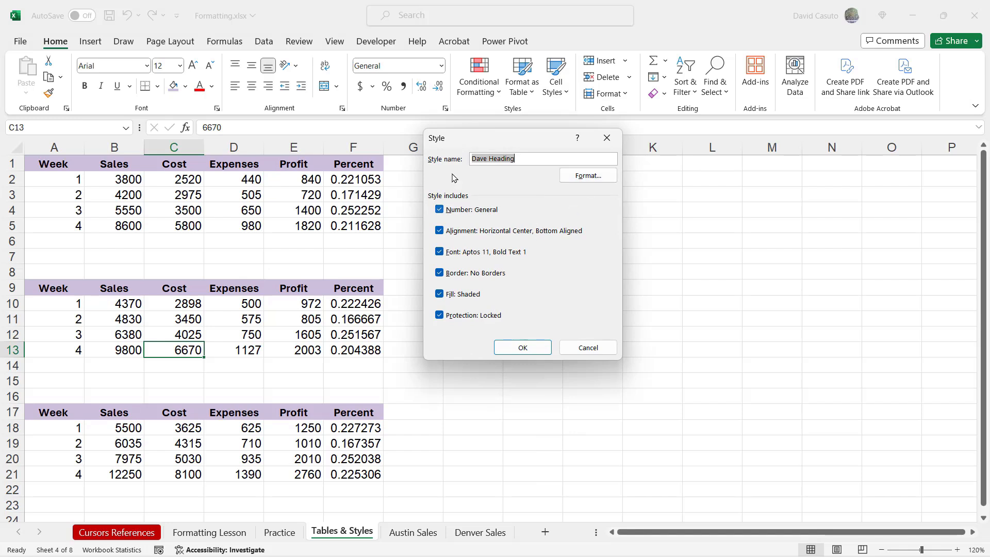
pyautogui.moveTo(592, 173)
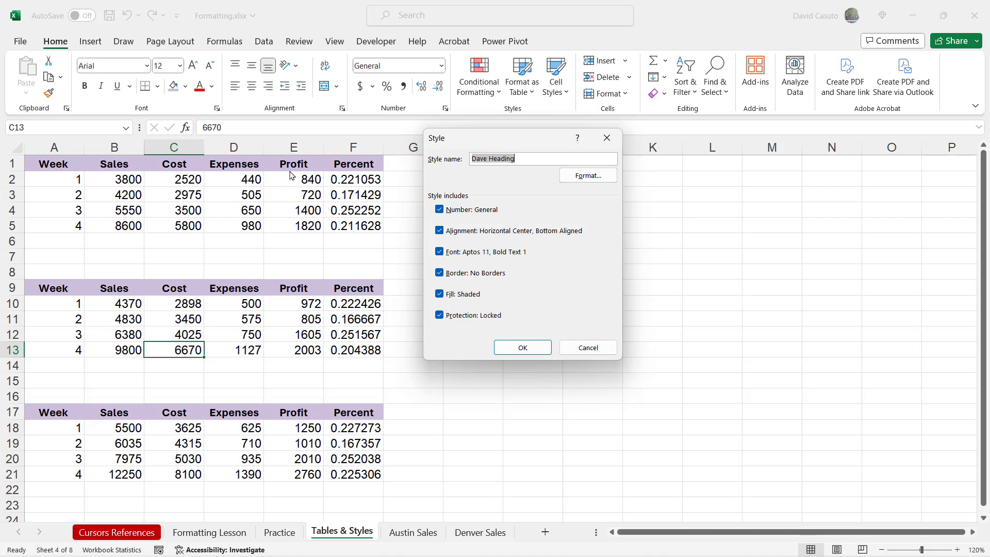
pyautogui.click(587, 176)
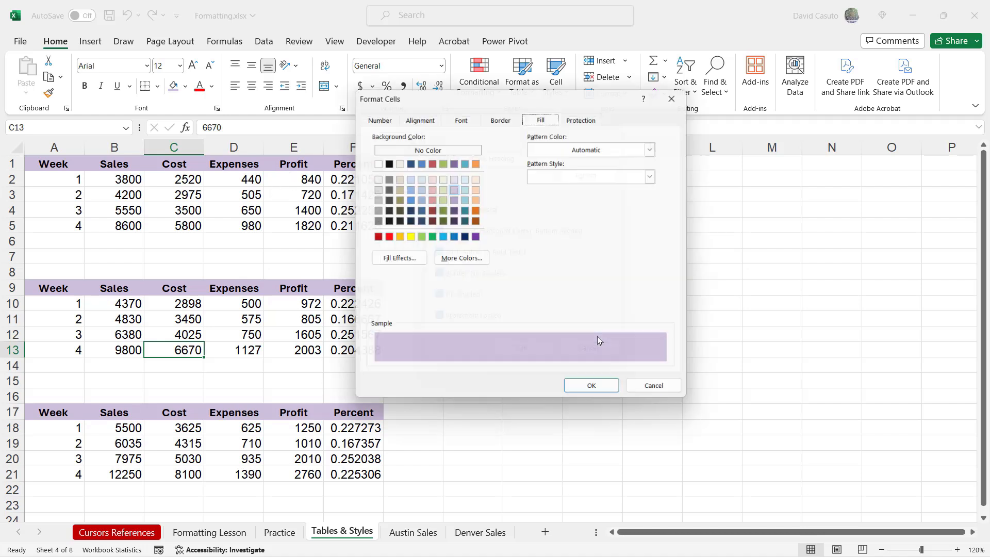
pyautogui.click(441, 188)
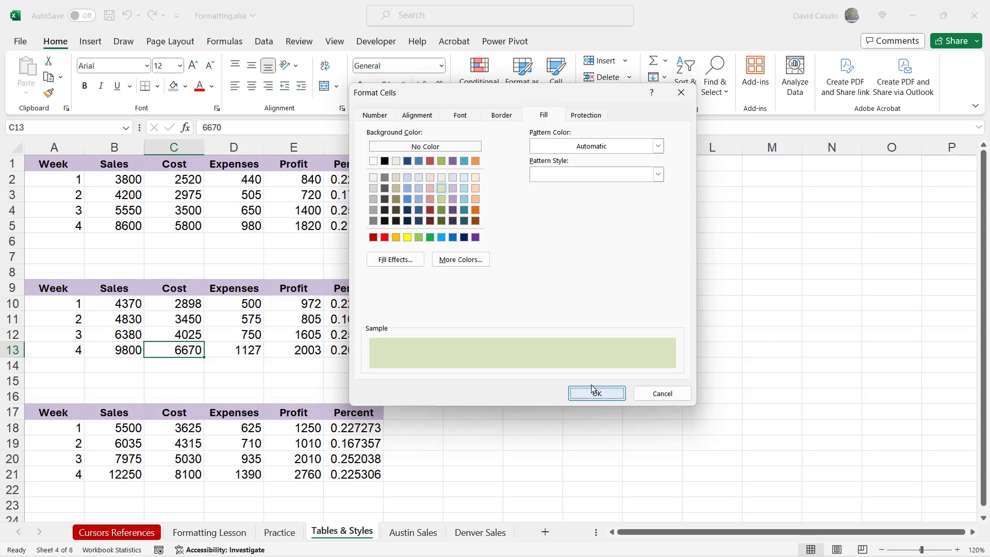
pyautogui.click(596, 393)
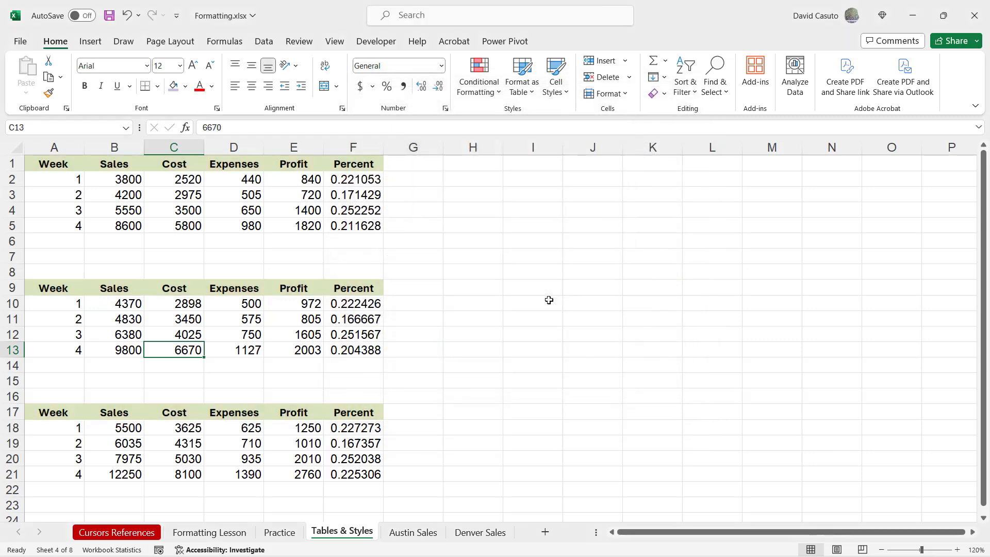